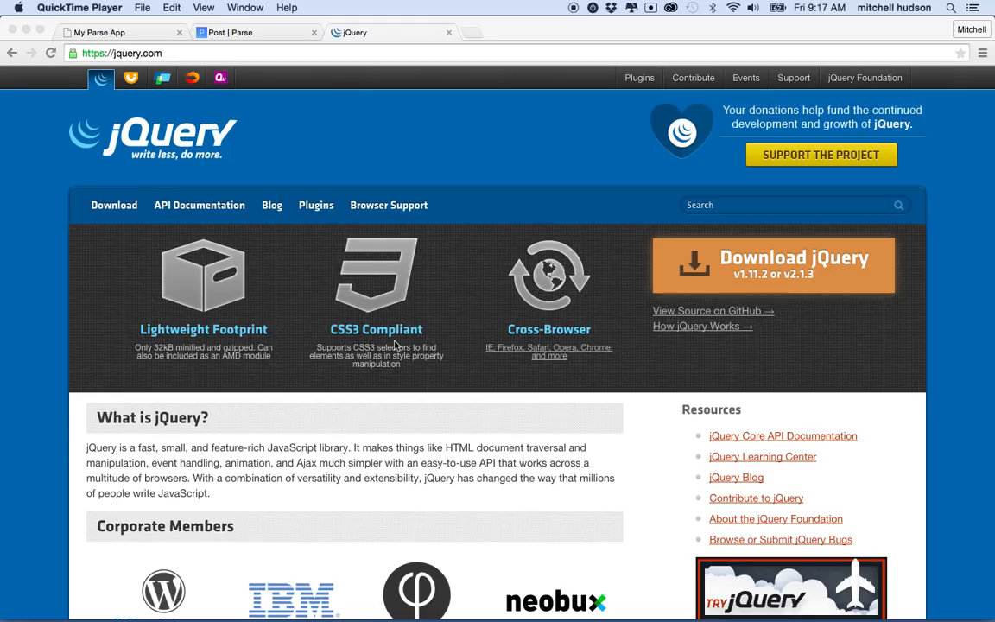
pyautogui.moveTo(400, 311)
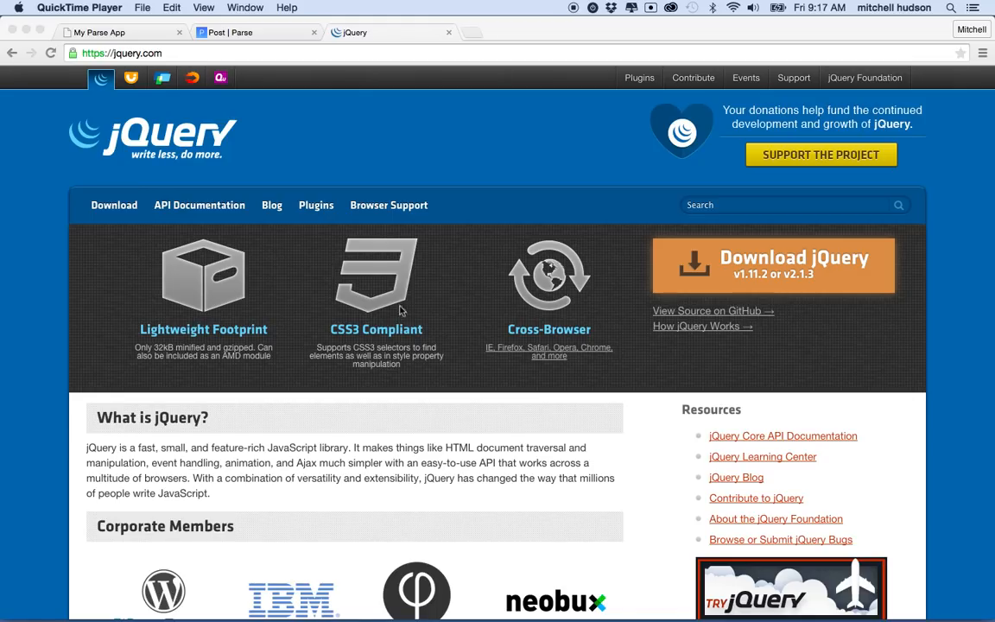
pyautogui.moveTo(151, 39)
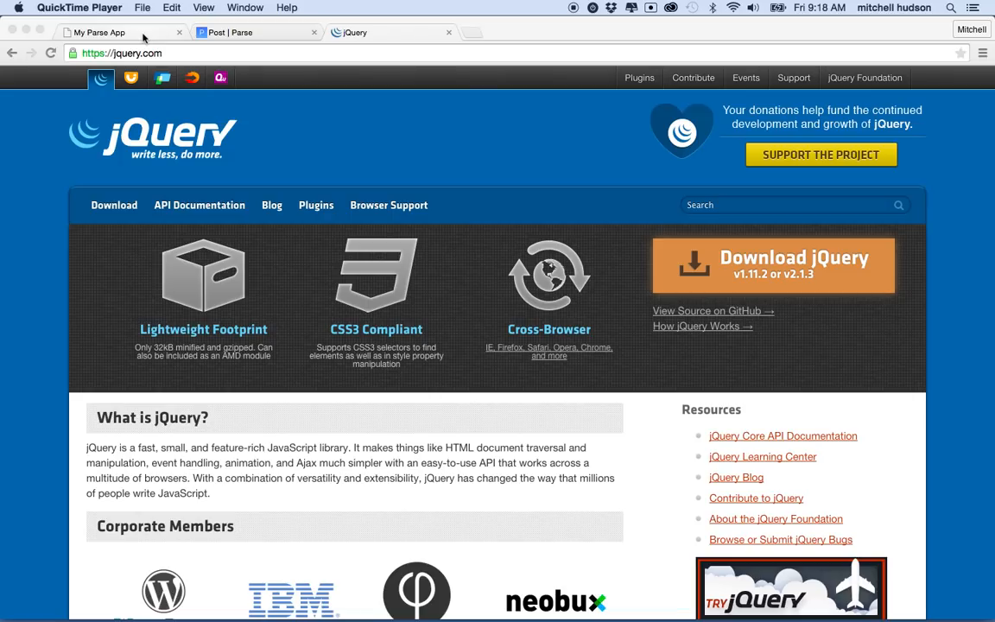
pyautogui.moveTo(273, 161)
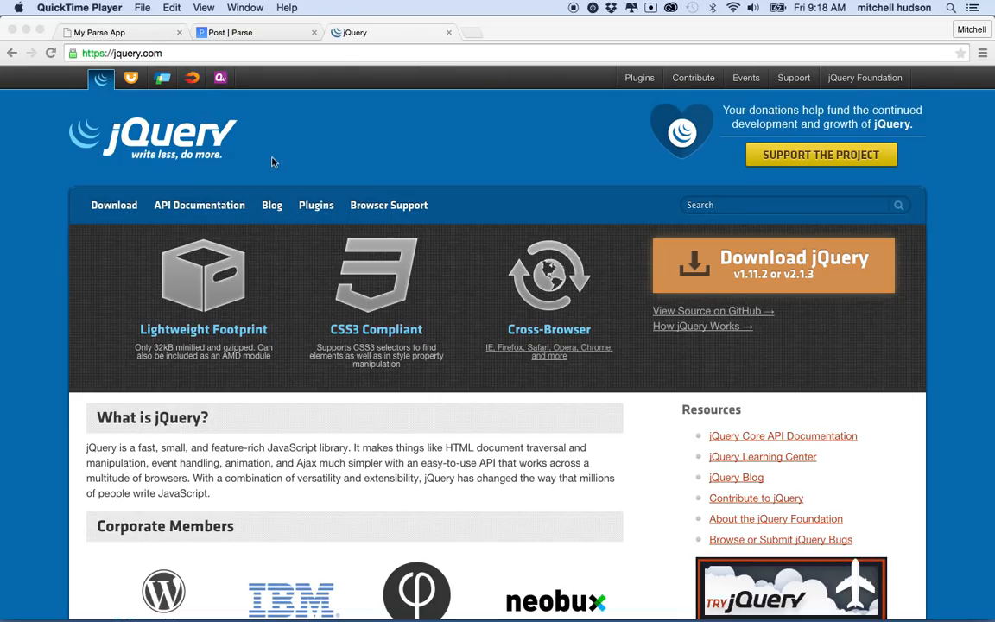
pyautogui.moveTo(297, 171)
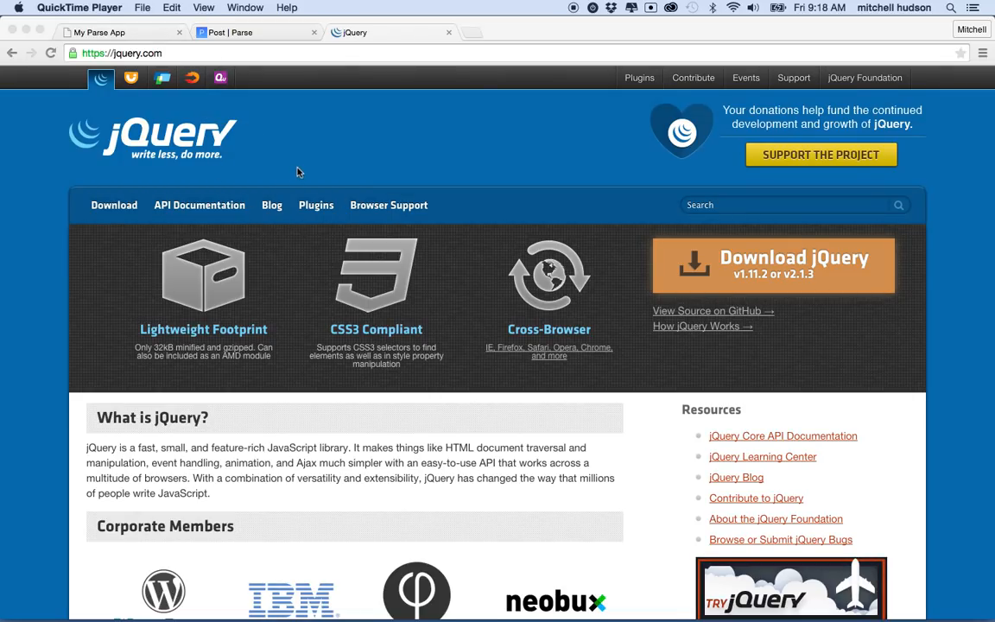
pyautogui.moveTo(381, 222)
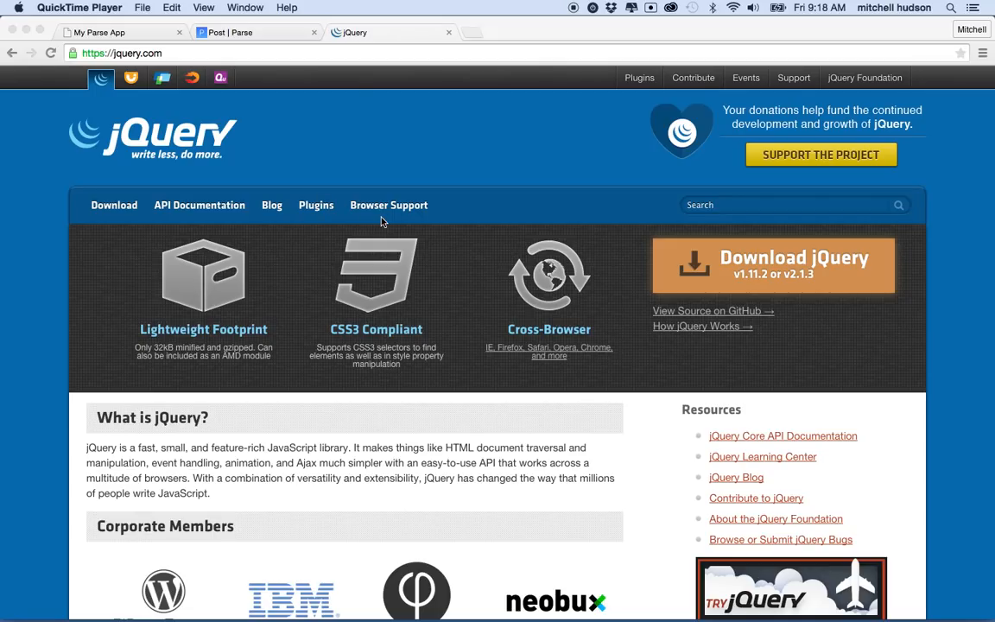
pyautogui.moveTo(192, 156)
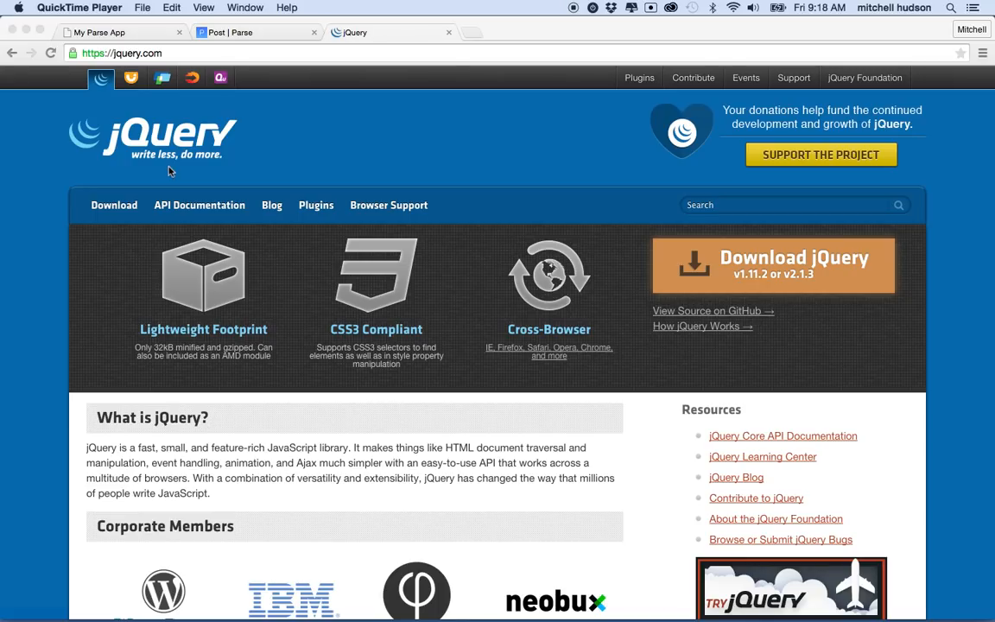
pyautogui.moveTo(205, 168)
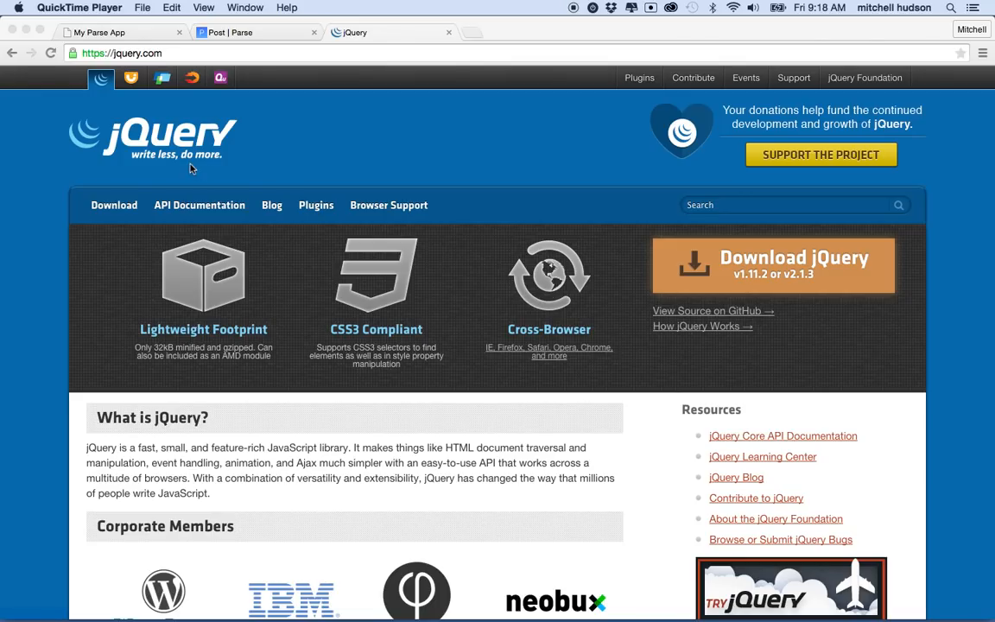
pyautogui.moveTo(190, 174)
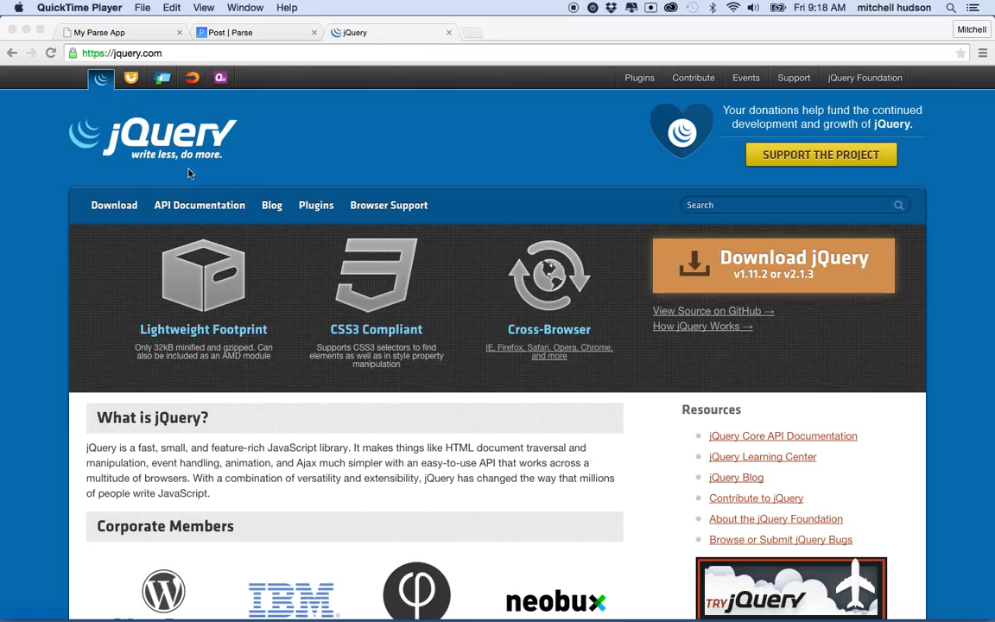
pyautogui.moveTo(193, 166)
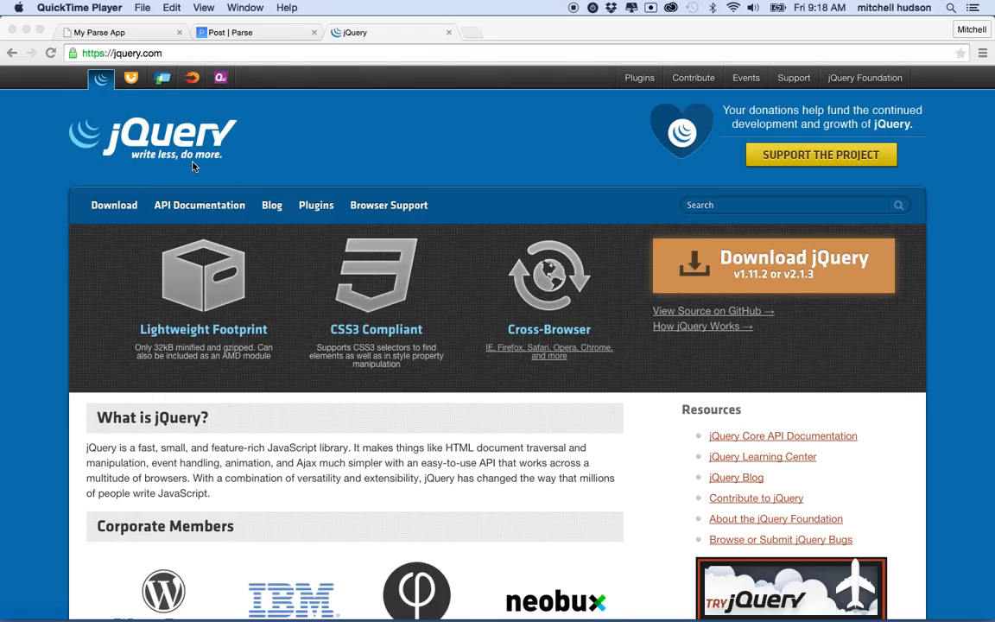
pyautogui.moveTo(283, 200)
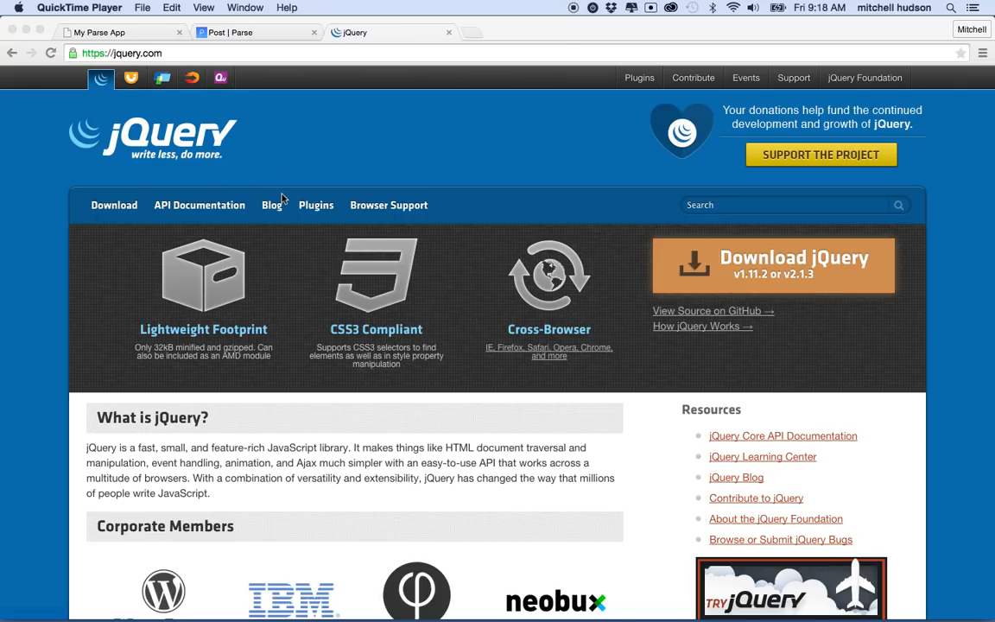
pyautogui.moveTo(182, 168)
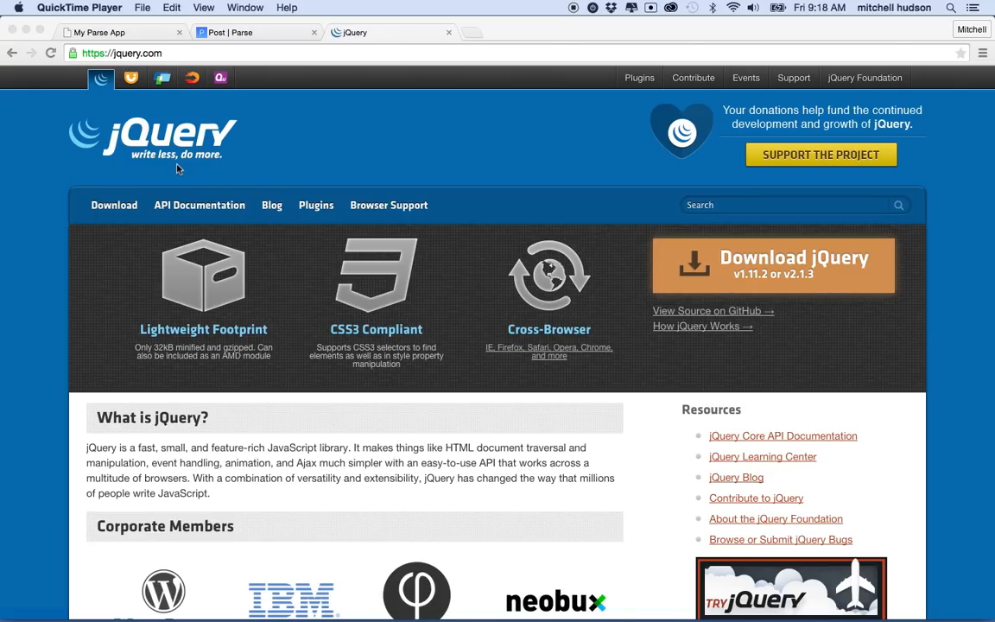
pyautogui.moveTo(207, 170)
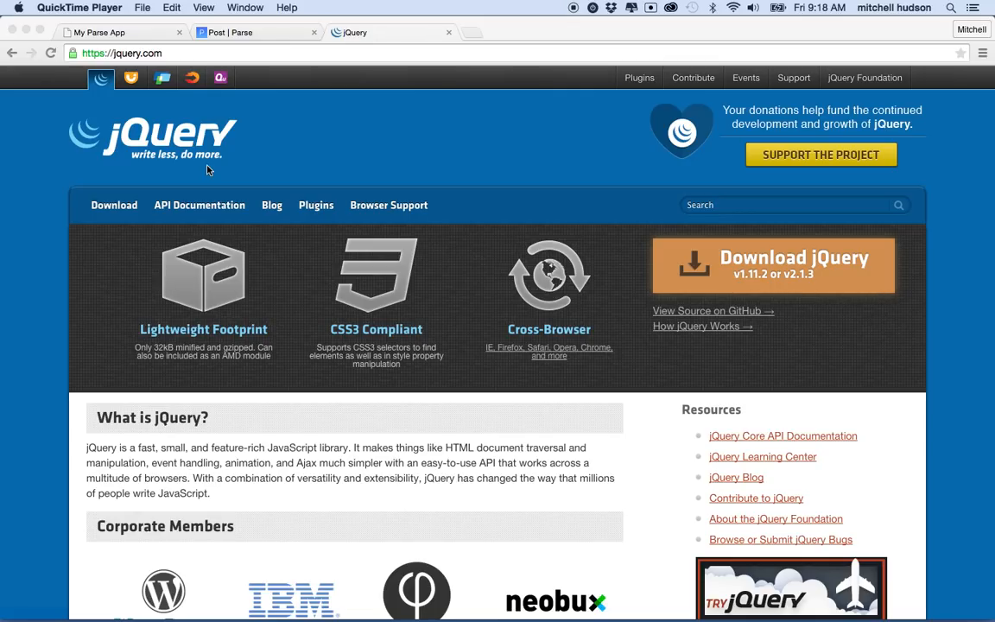
pyautogui.moveTo(304, 168)
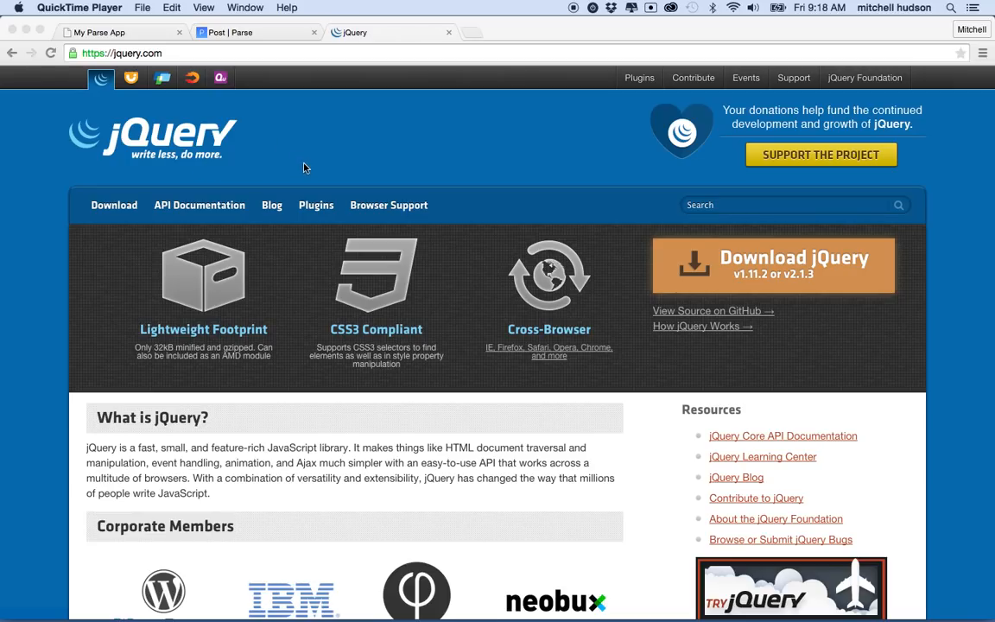
pyautogui.moveTo(300, 167)
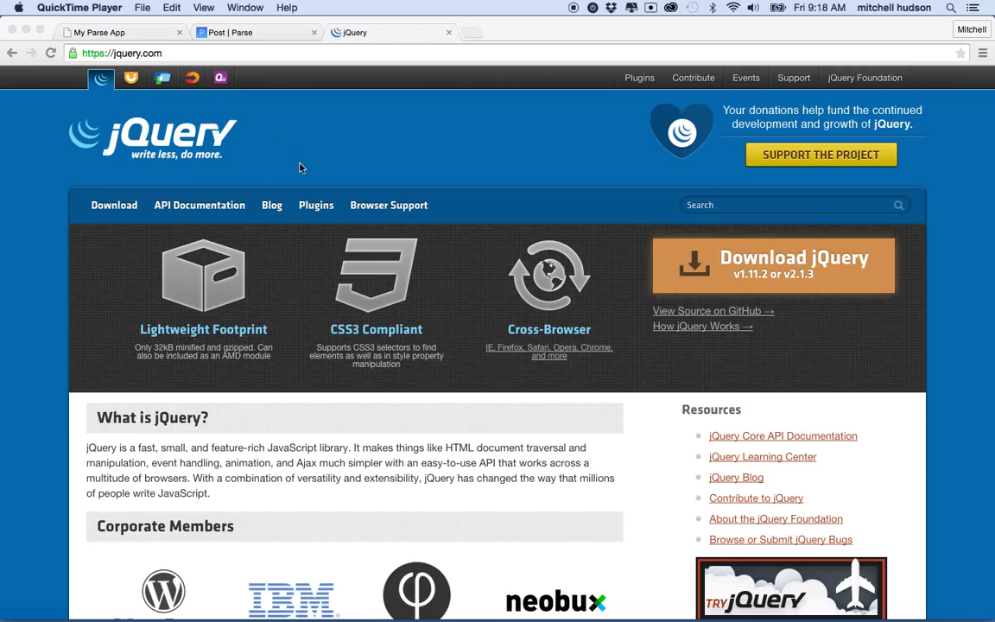
pyautogui.moveTo(325, 193)
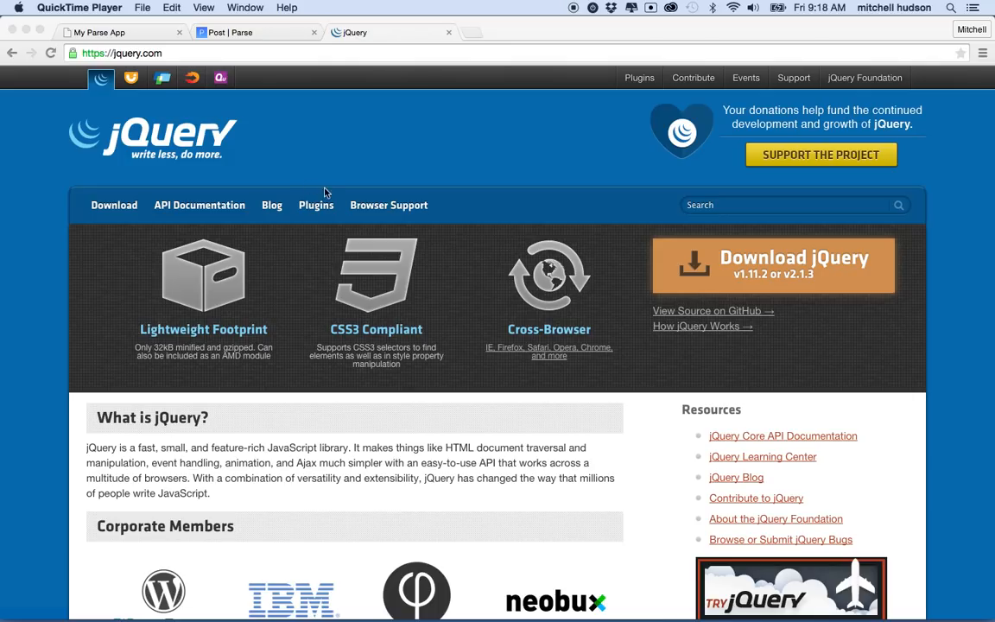
pyautogui.moveTo(438, 190)
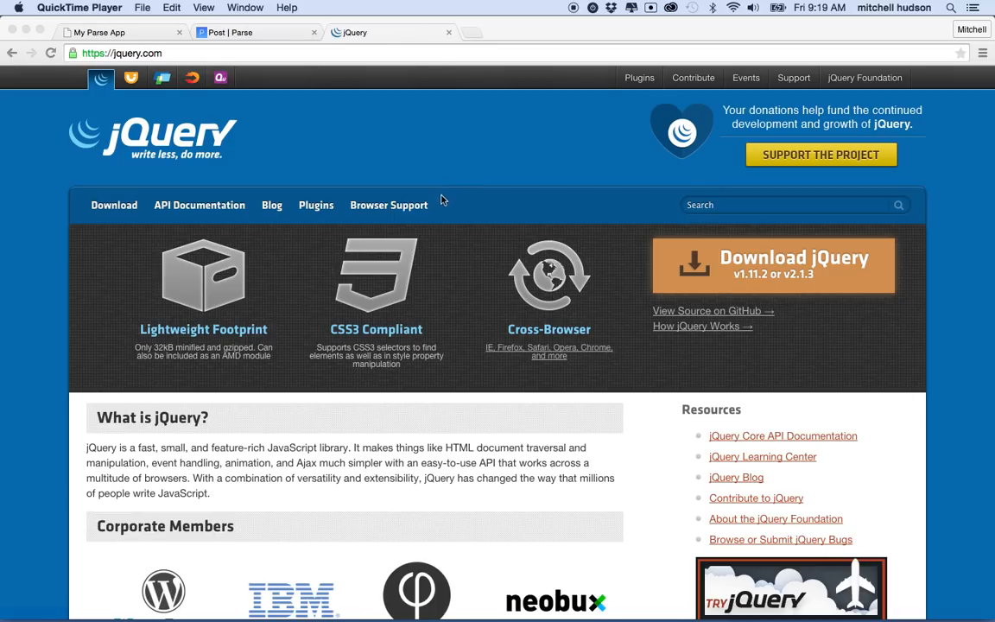
pyautogui.moveTo(448, 205)
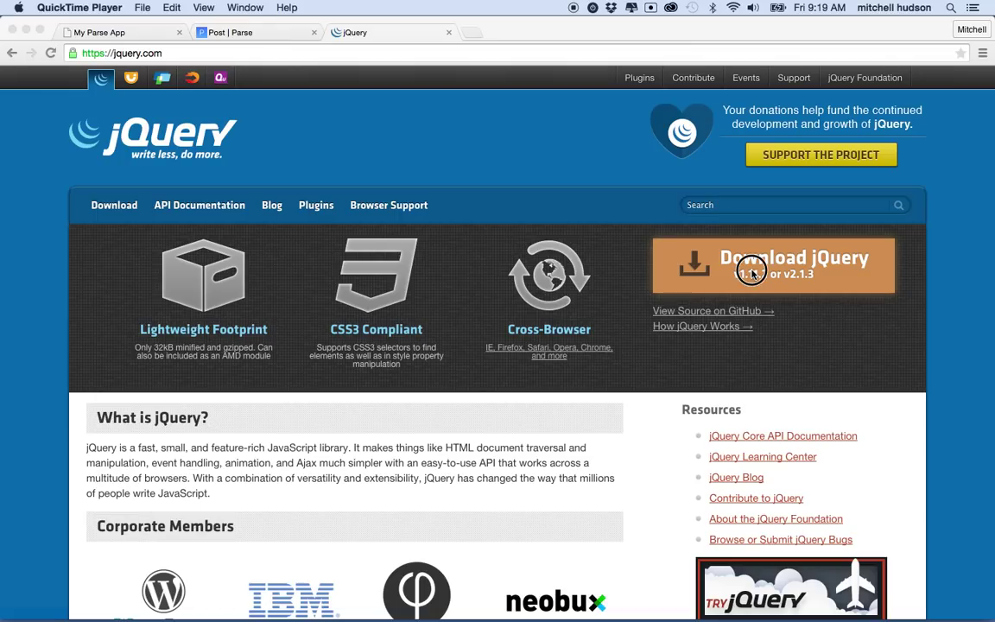
# Step: Open the jQuery download page and scroll to the jquery-1.11.2.min.js CDN script tag
pyautogui.click(752, 270)
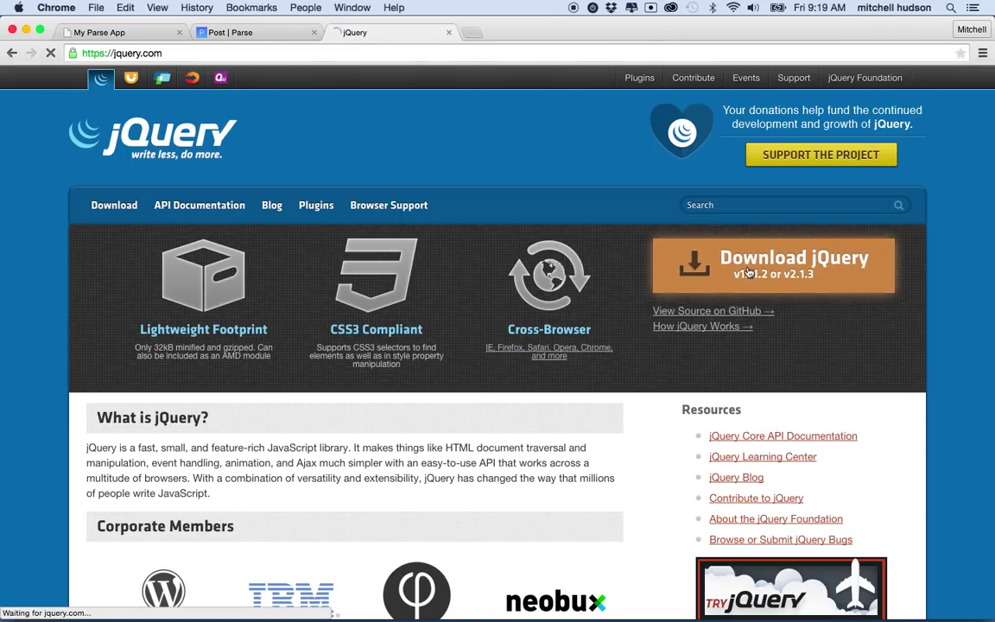
pyautogui.click(773, 266)
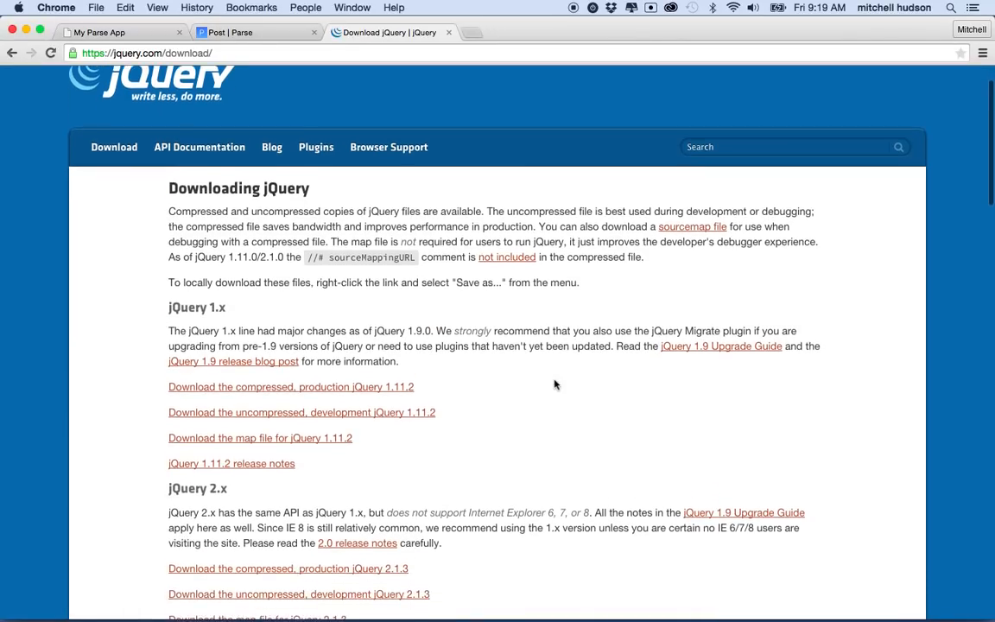
pyautogui.scroll(-3)
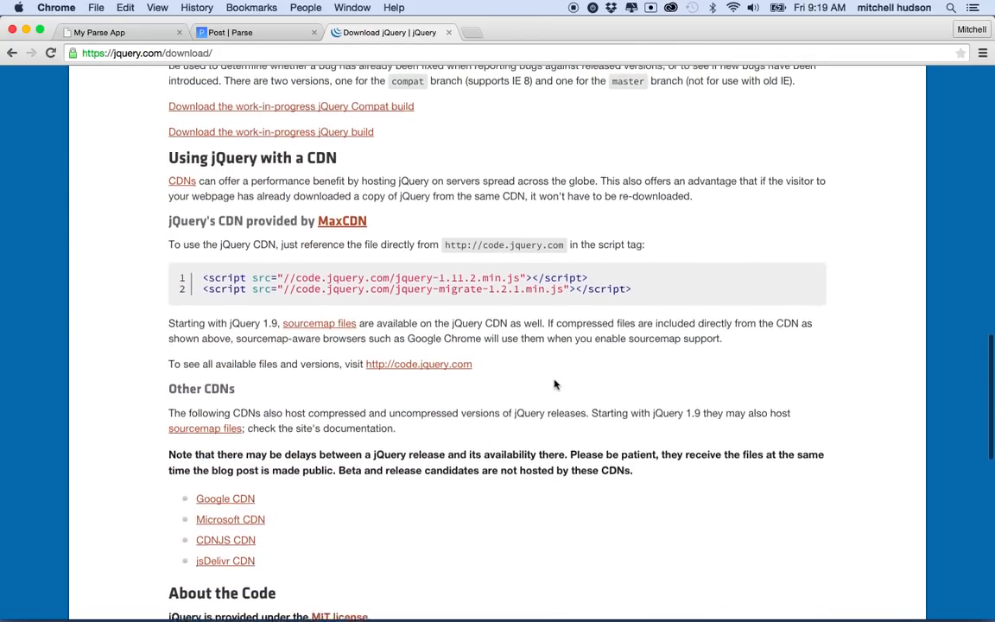
pyautogui.scroll(-3)
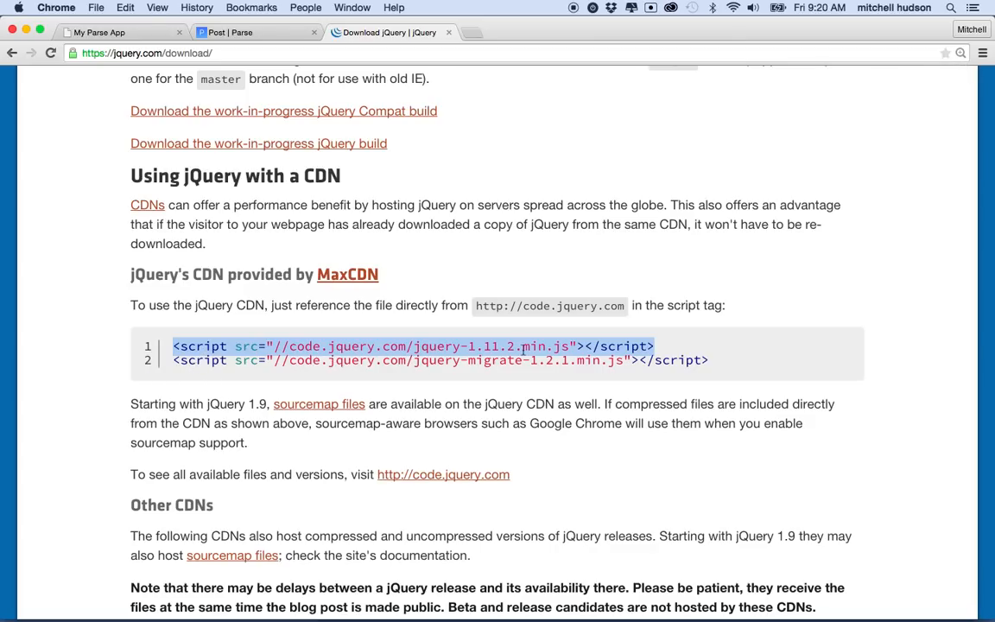
pyautogui.moveTo(629, 328)
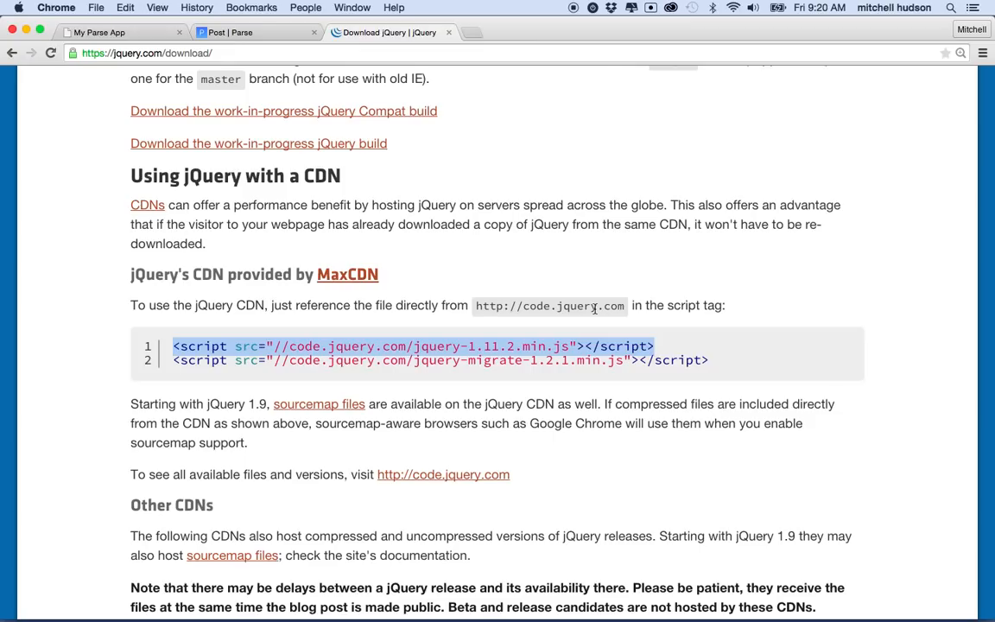
pyautogui.moveTo(621, 596)
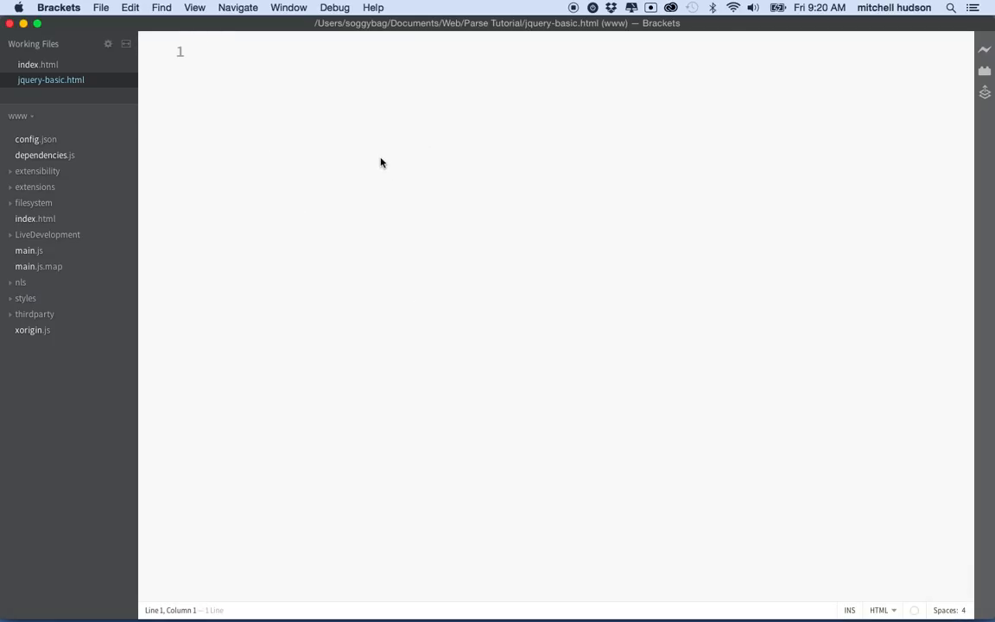
pyautogui.moveTo(432, 175)
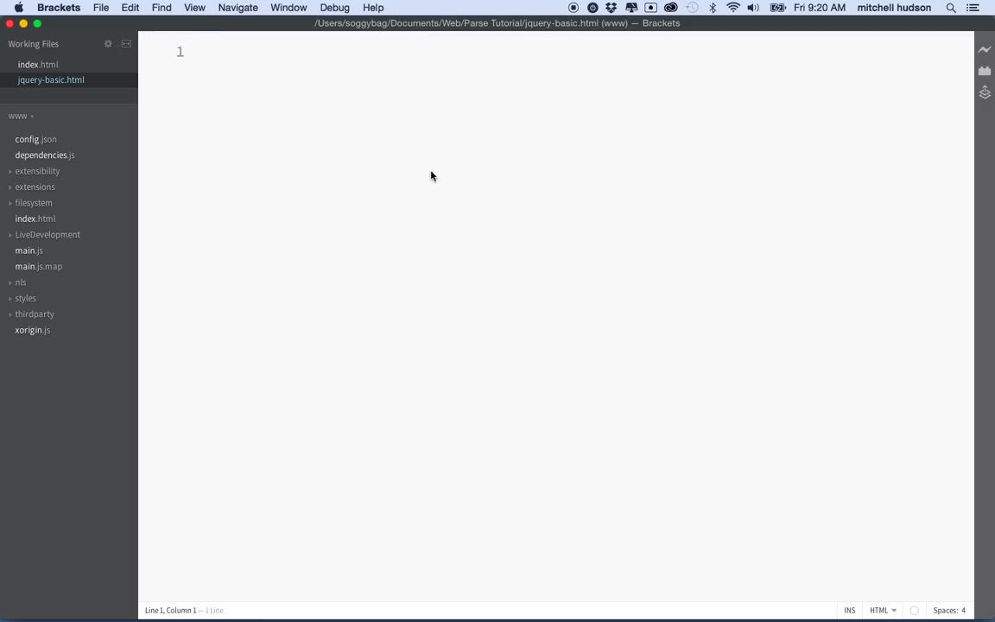
# Step: Start jquery-basic.html with a doctype and an html element
pyautogui.write('<!doc')
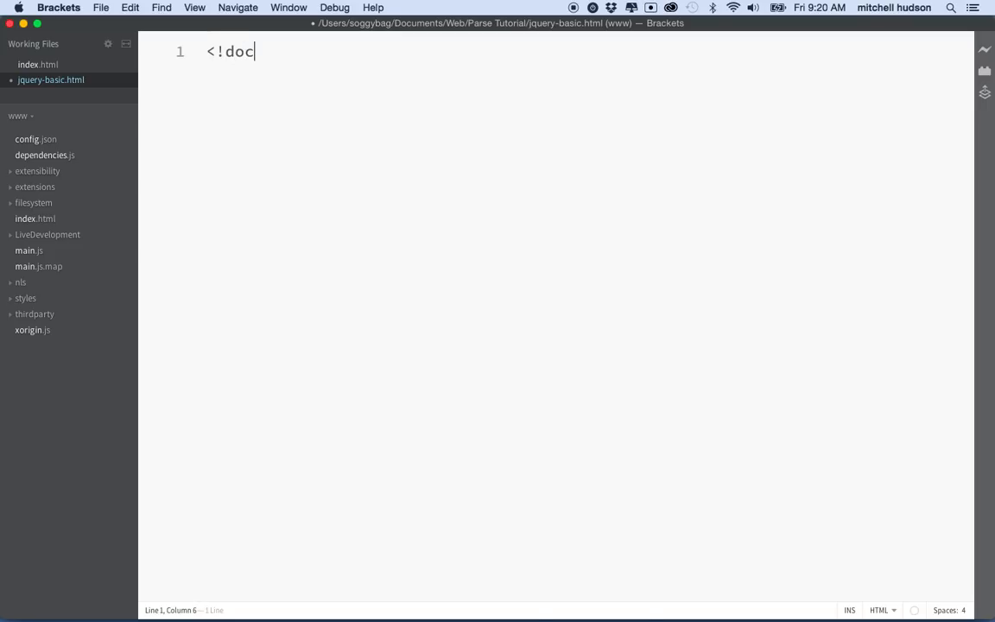
pyautogui.write('type')
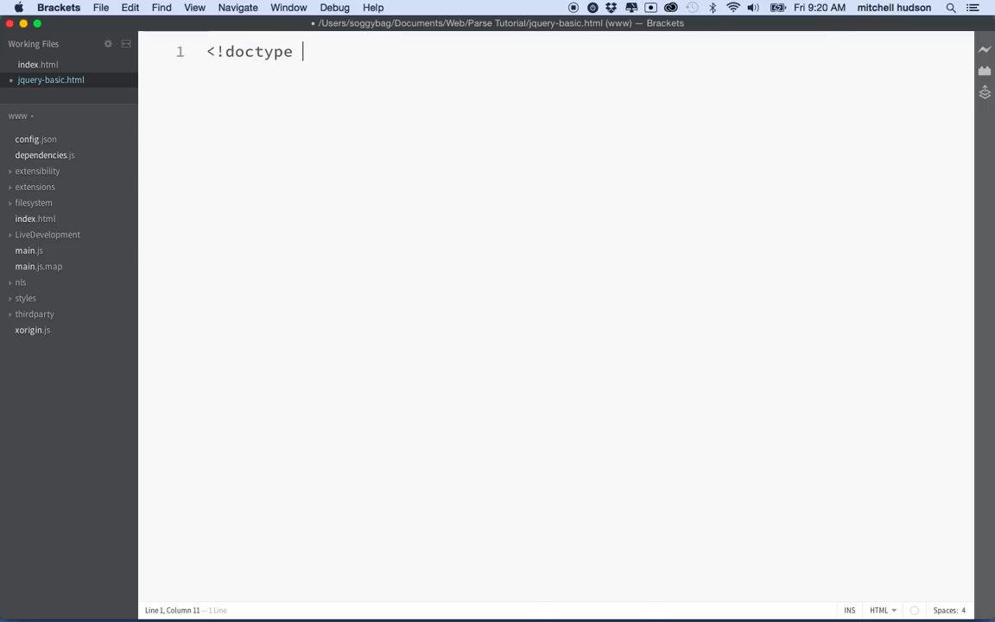
pyautogui.write('html>')
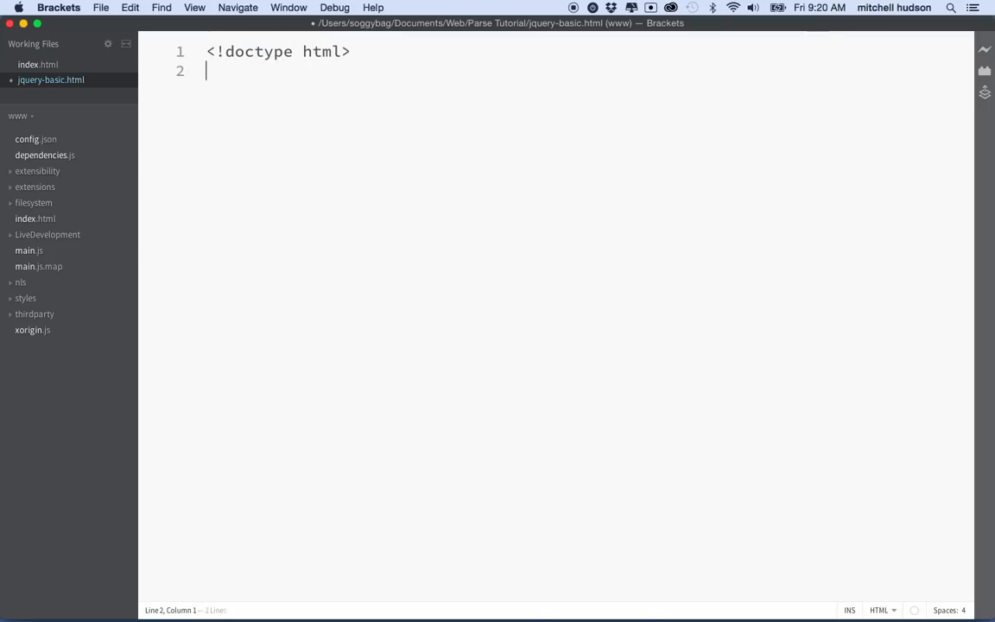
pyautogui.write('<')
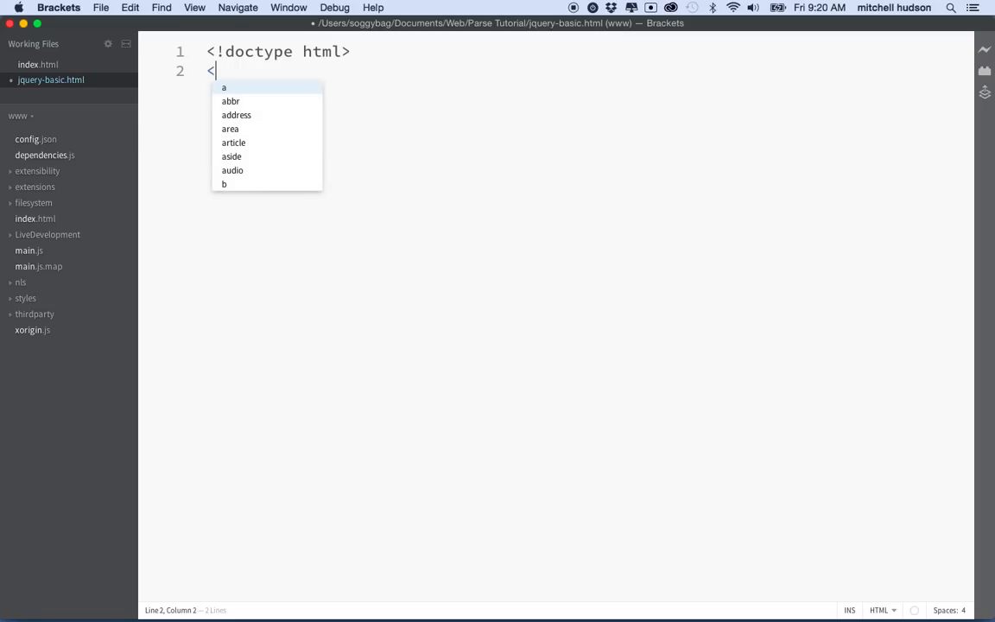
pyautogui.write('html>')
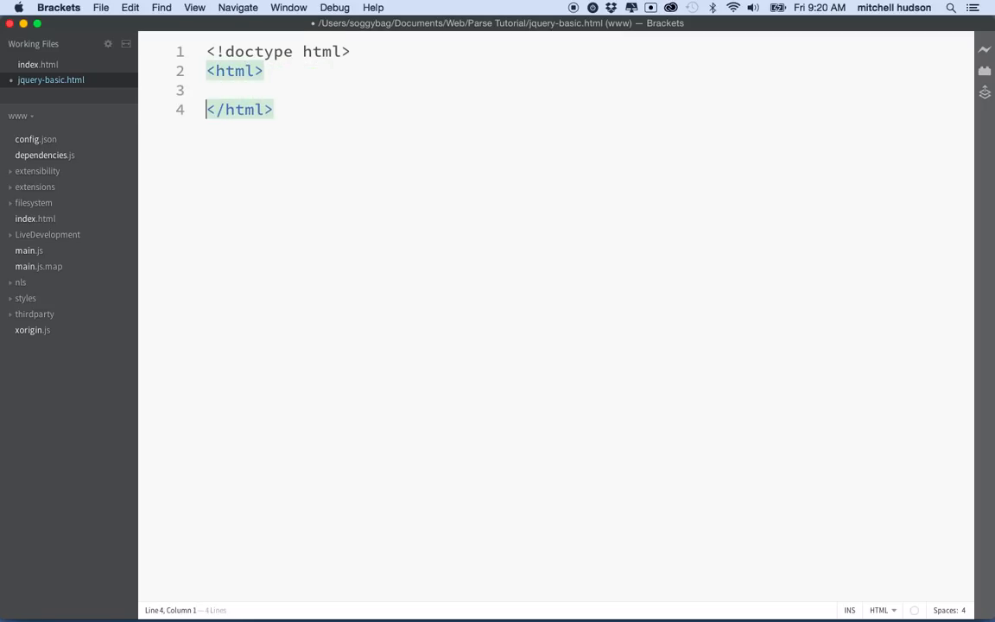
# Step: Add a head element inside html with an empty title tag
pyautogui.write('<')
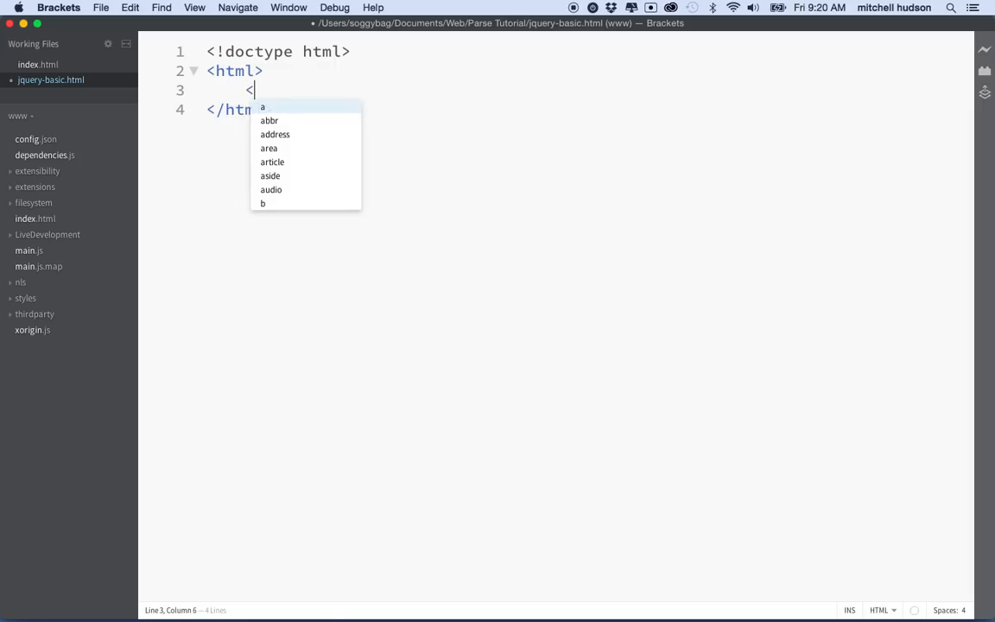
pyautogui.write('head')
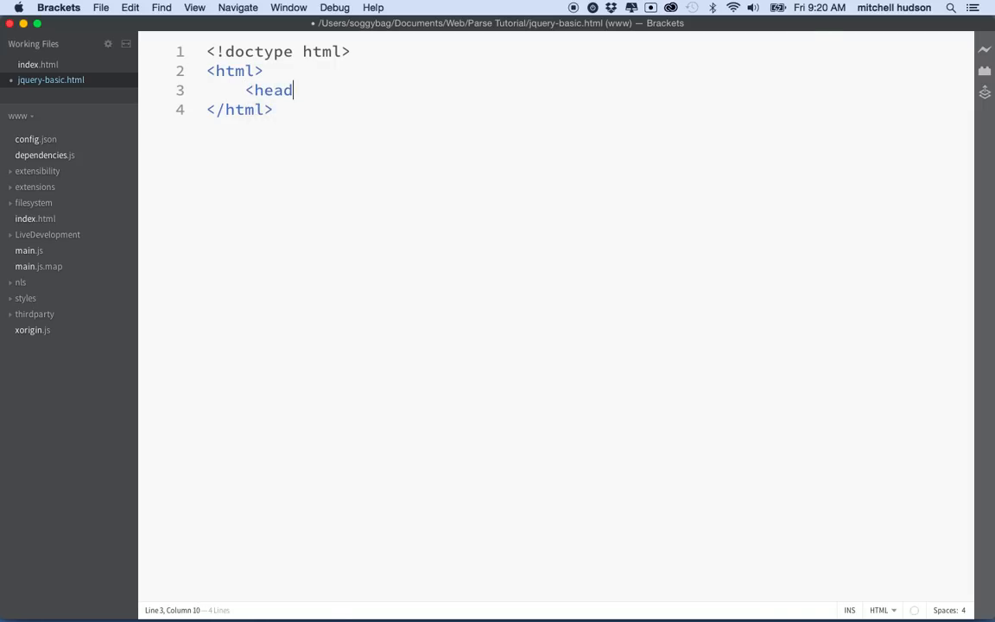
pyautogui.press('Backspace')
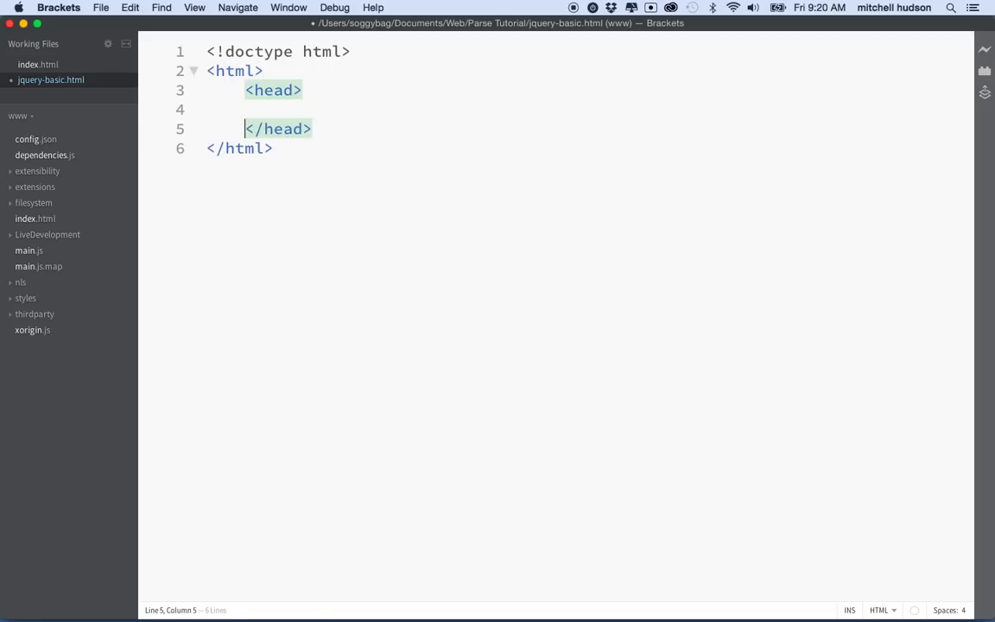
pyautogui.write('<title></title>')
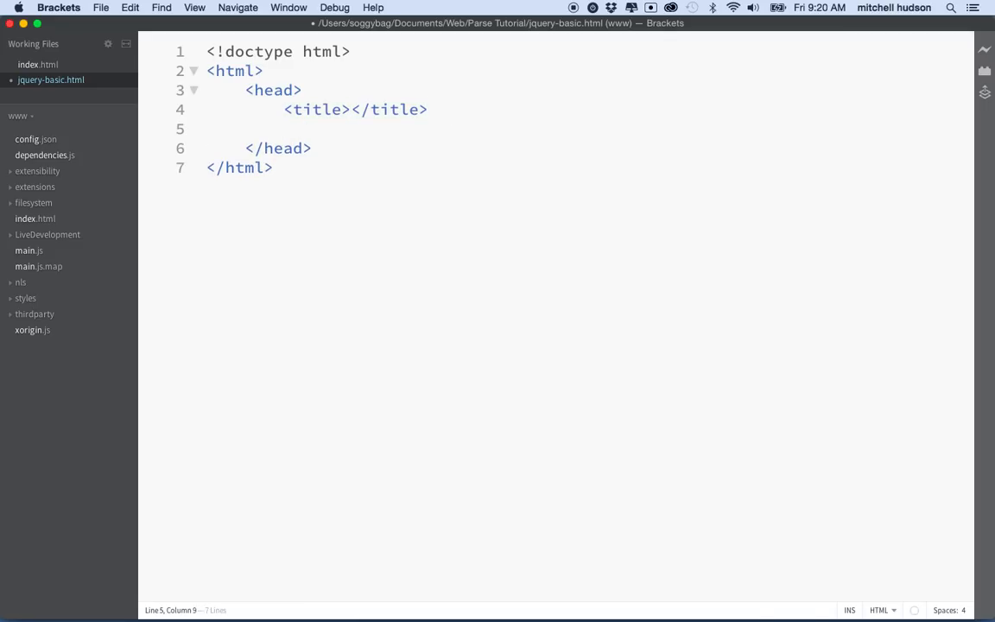
pyautogui.write('<script src="//code.jquery.com/jquery-1.11.2.min.js"></script>')
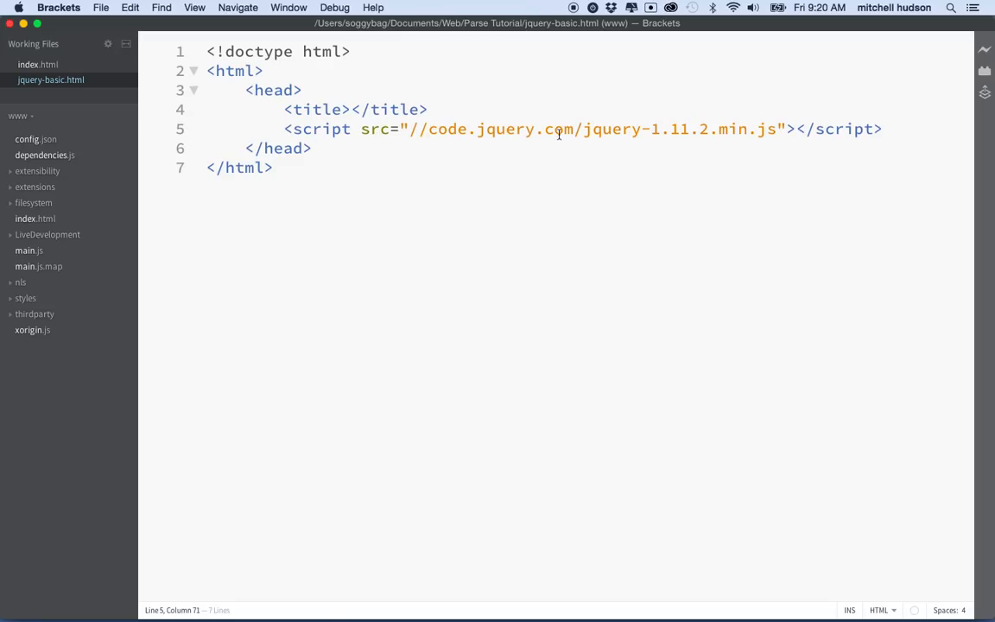
pyautogui.moveTo(402, 136)
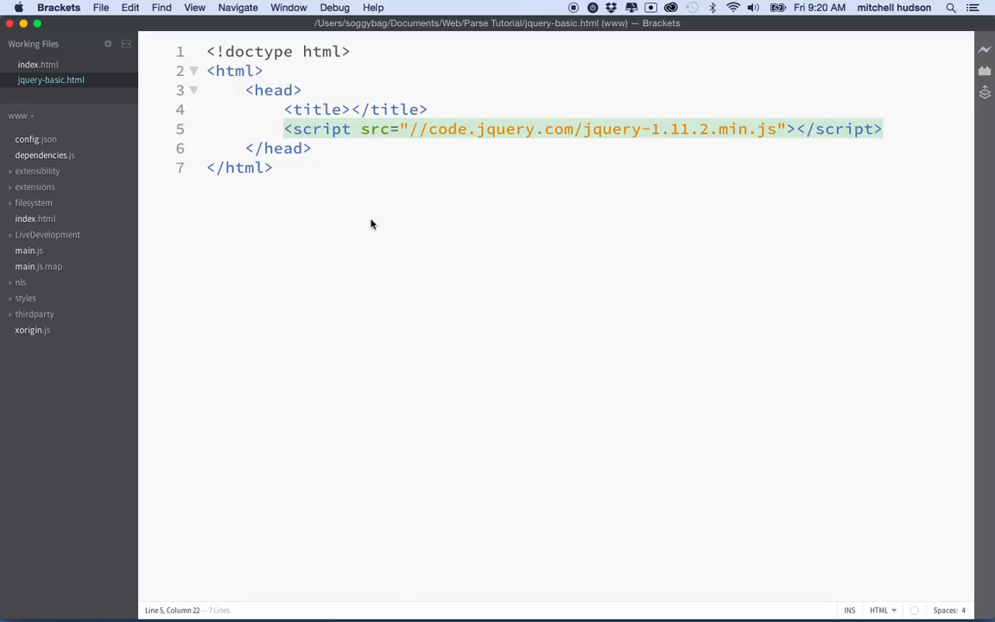
pyautogui.write('http:')
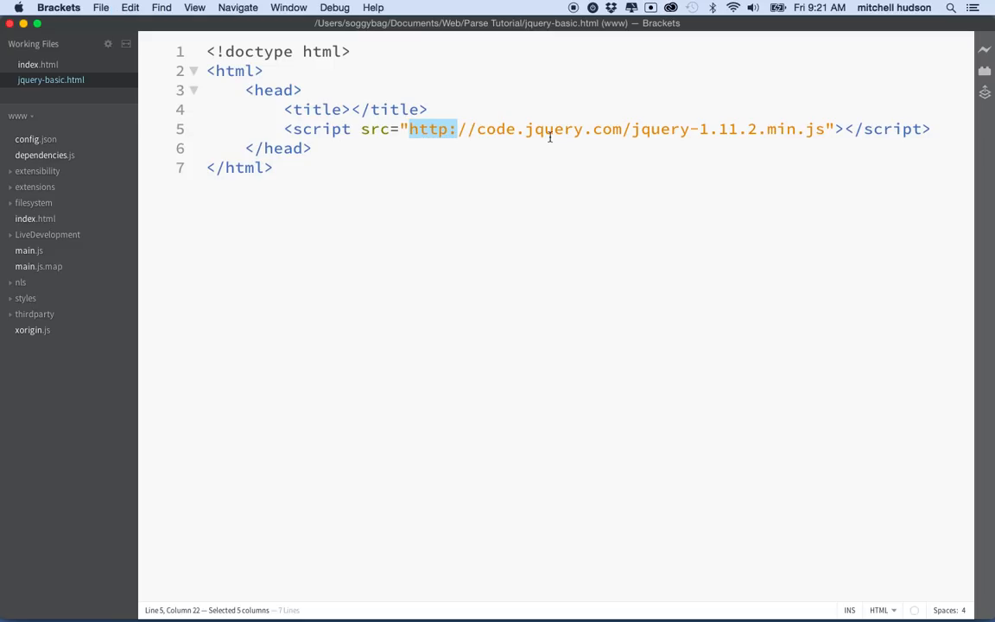
pyautogui.moveTo(340, 151)
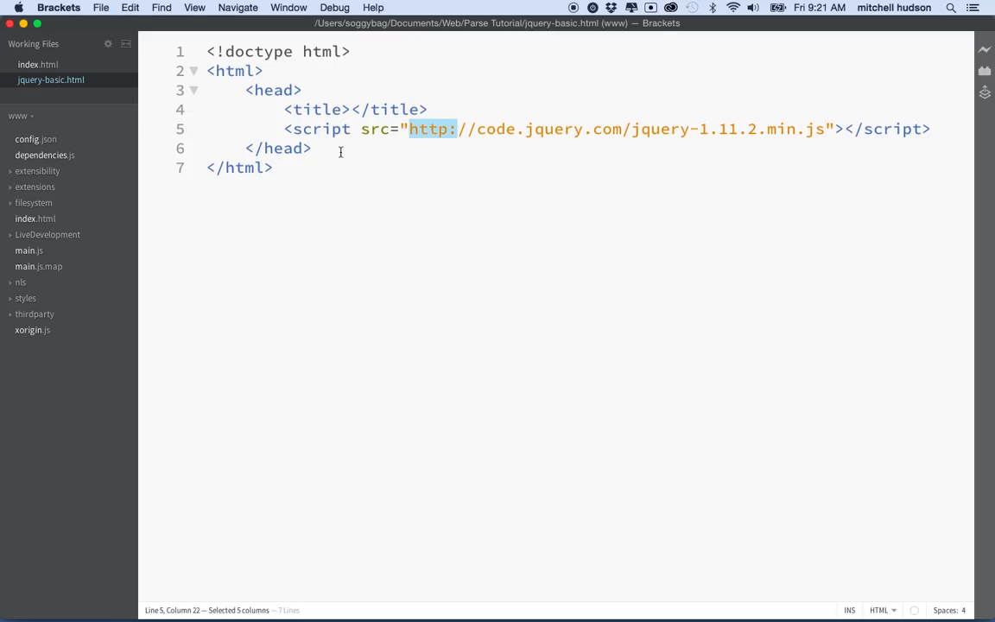
# Step: Add a body element containing an empty script block
pyautogui.write('<')
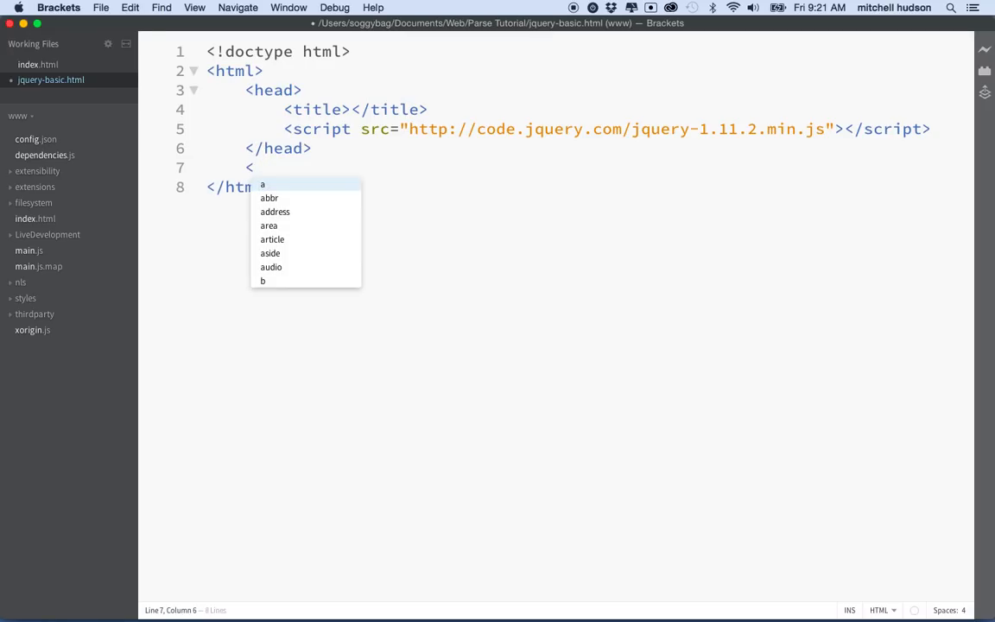
pyautogui.write('body>')
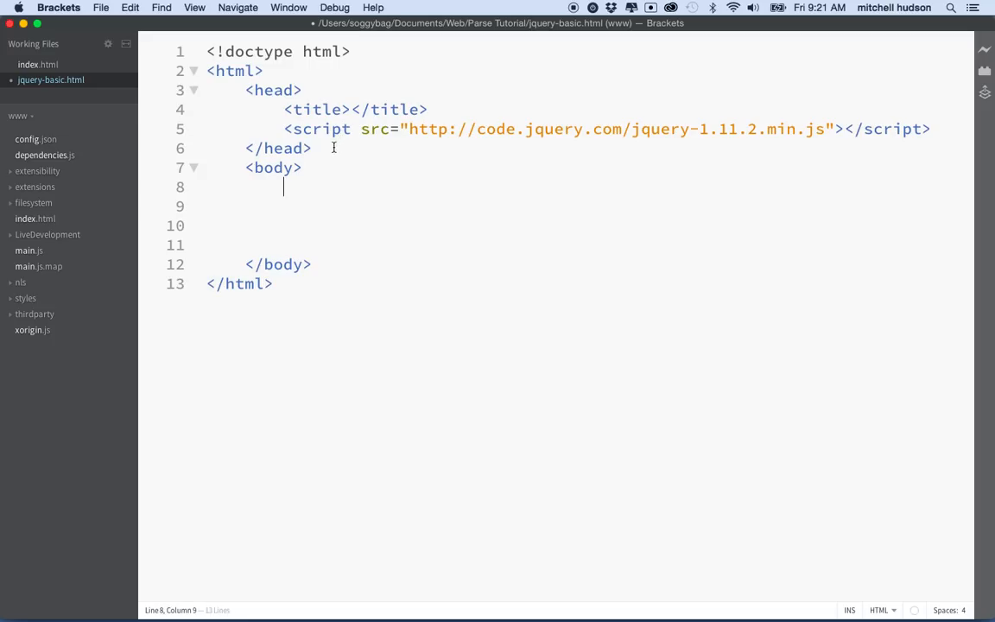
pyautogui.moveTo(286, 236)
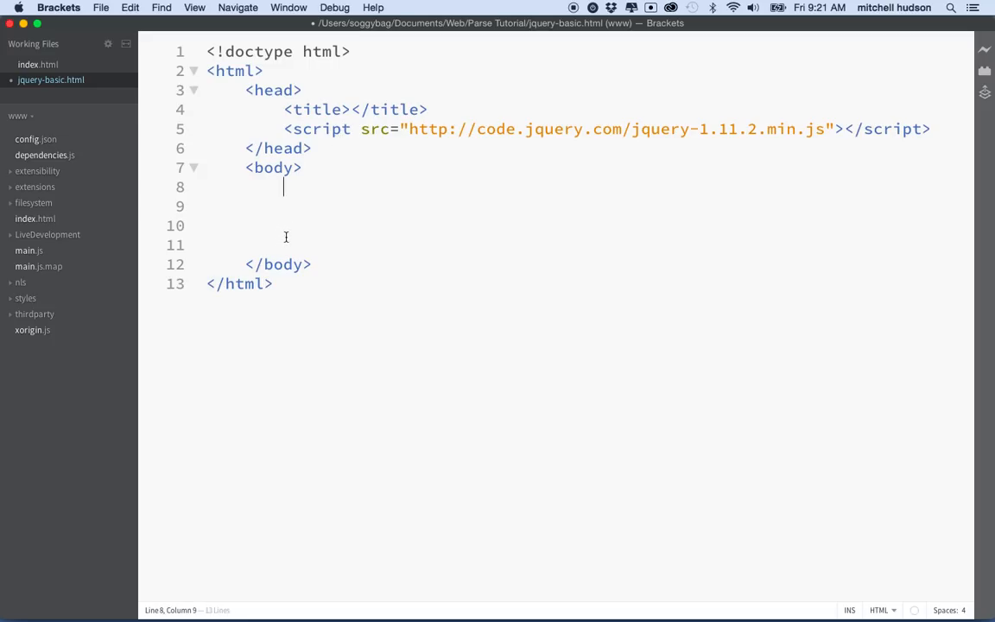
pyautogui.write('<scr')
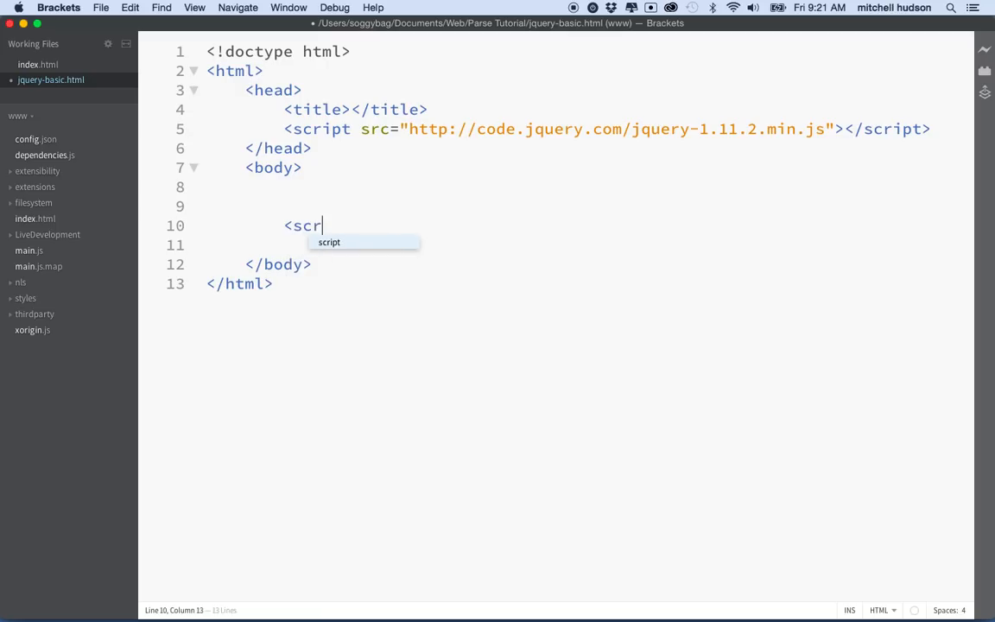
pyautogui.press('Tab')
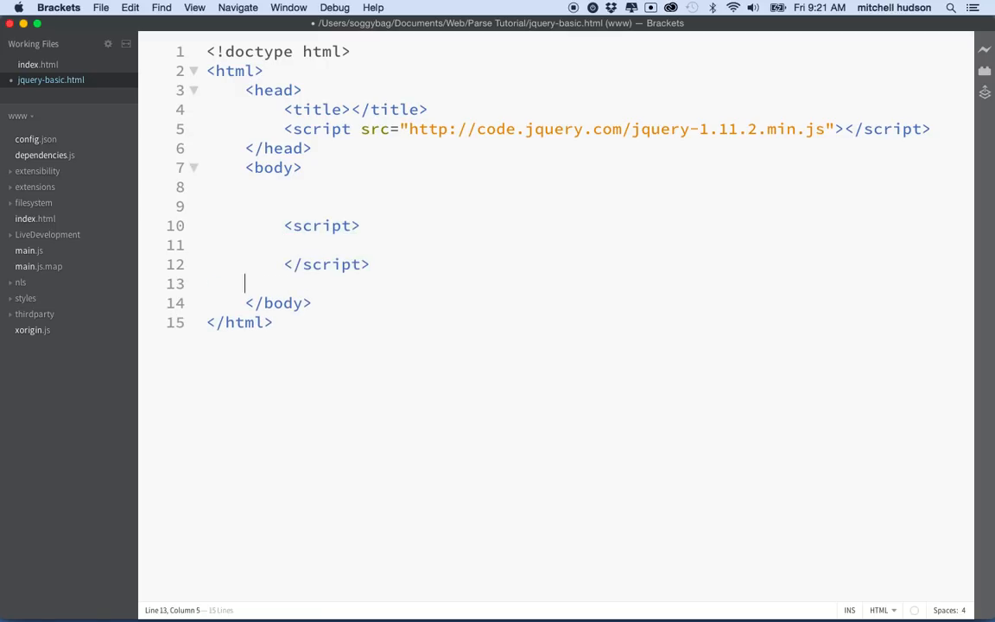
pyautogui.press('Backspace')
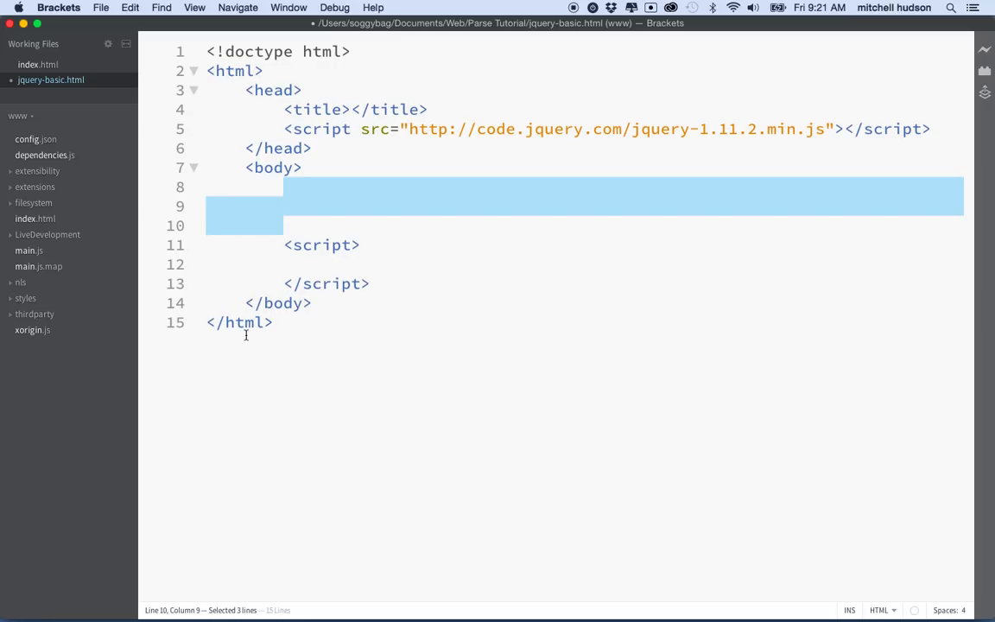
pyautogui.moveTo(298, 275)
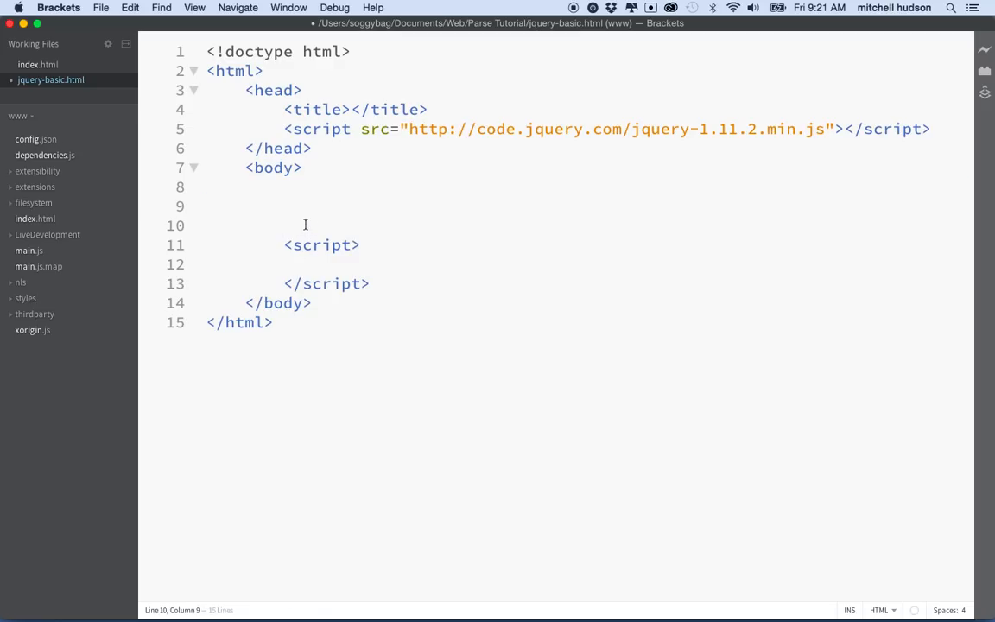
# Step: Put the comment 'Javascript Below this line' above the script, with blank lines above
pyautogui.write('<!--')
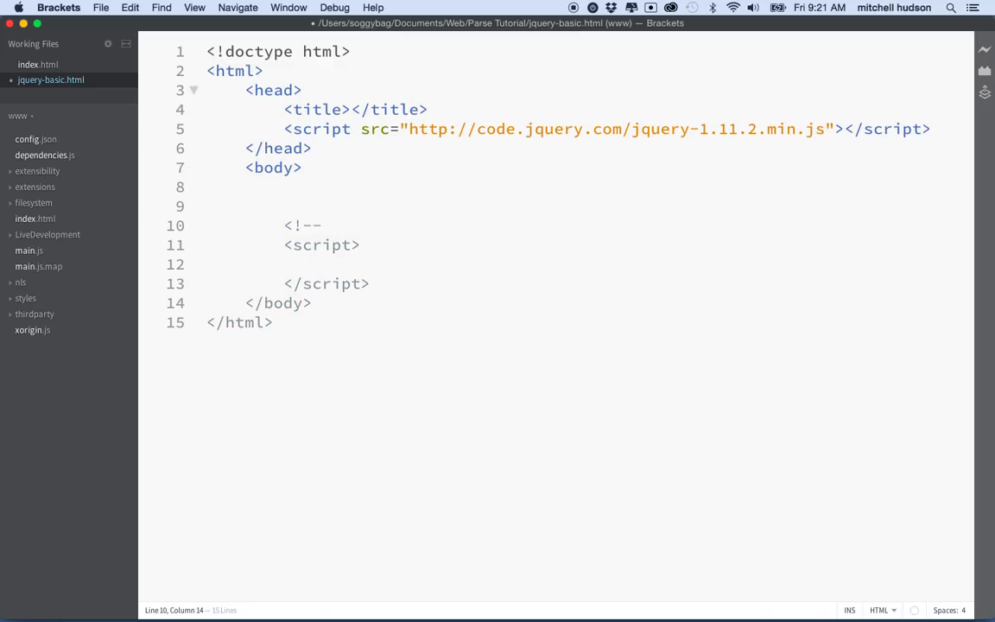
pyautogui.write('Javascript Bel')
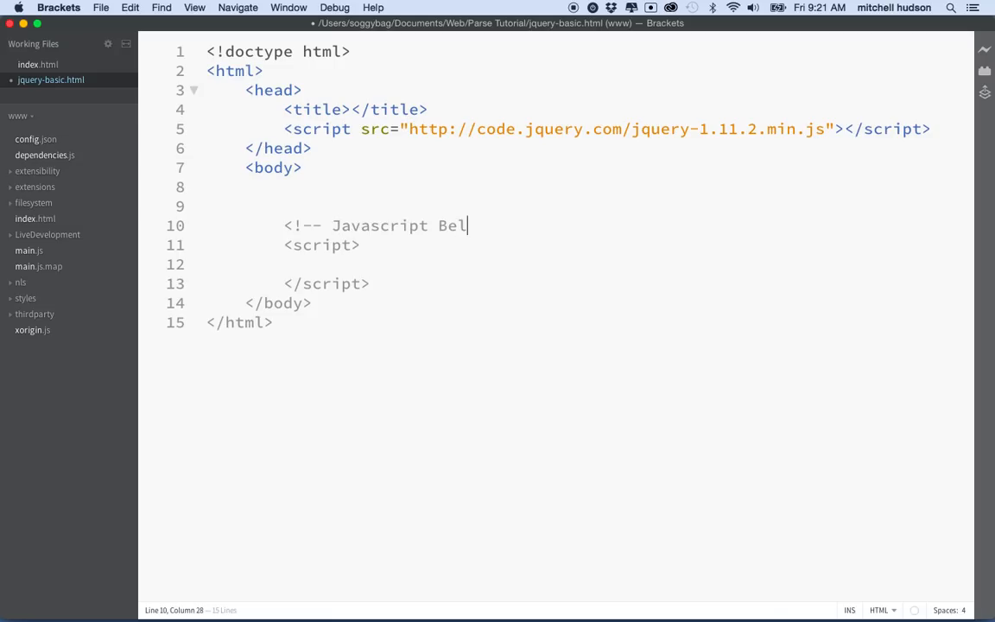
pyautogui.write('ow this line -->')
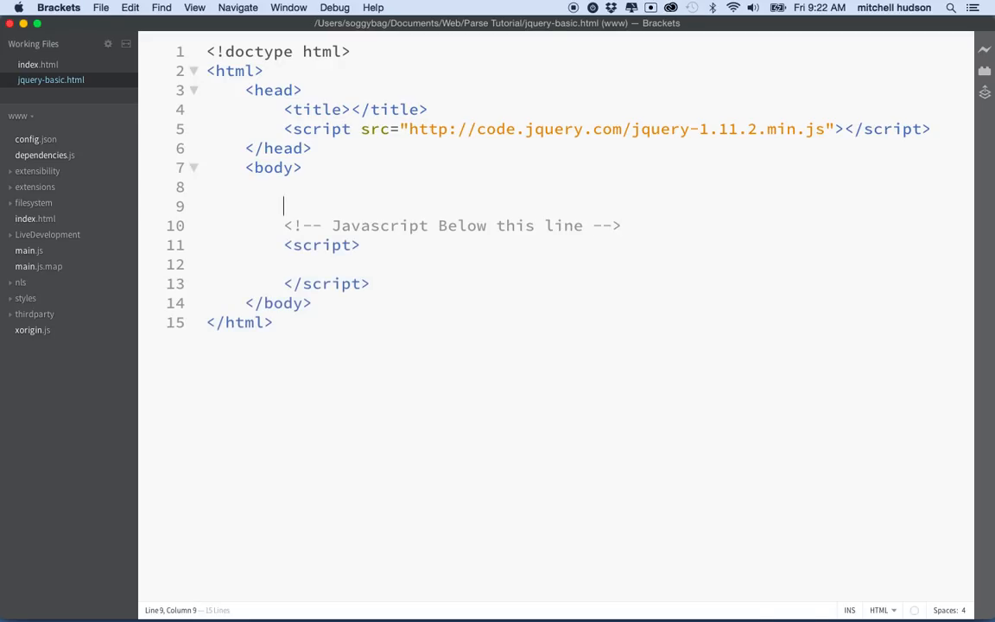
pyautogui.press('Enter')
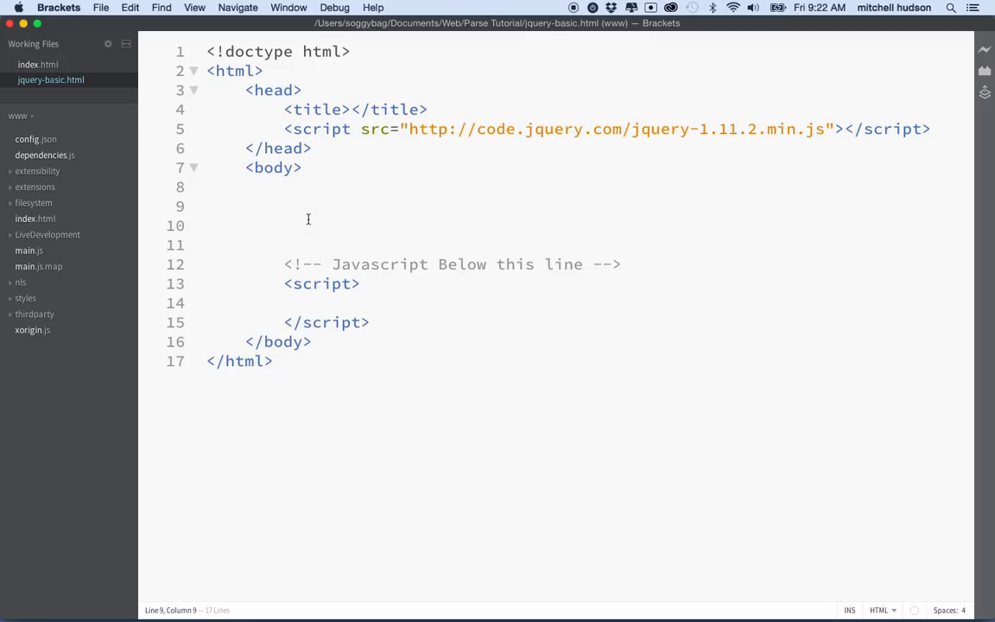
pyautogui.click(308, 218)
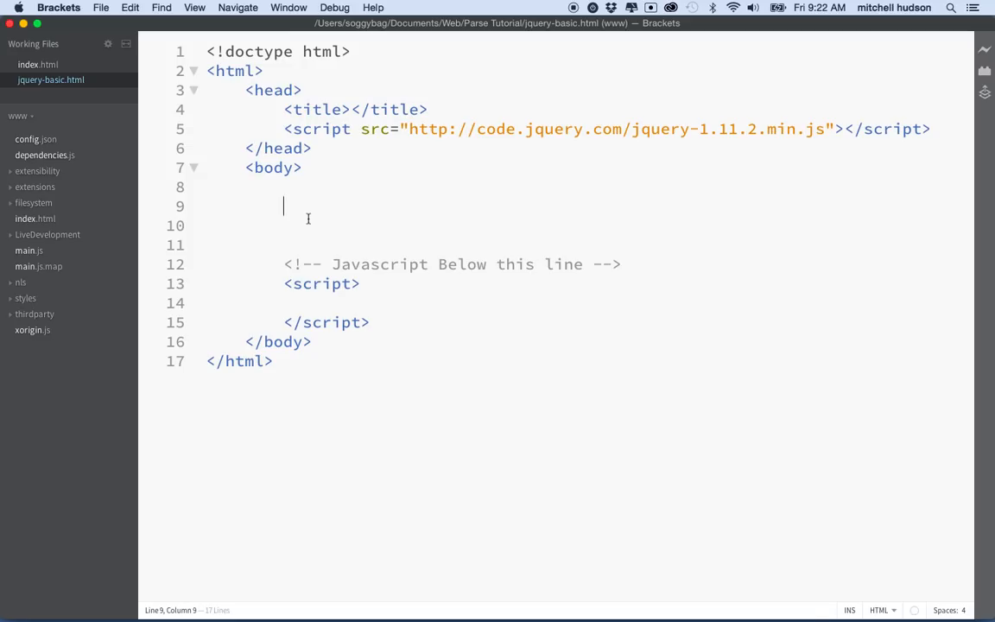
# Step: Add an h1 at the top of the body, removing the placeholder text
pyautogui.write('<')
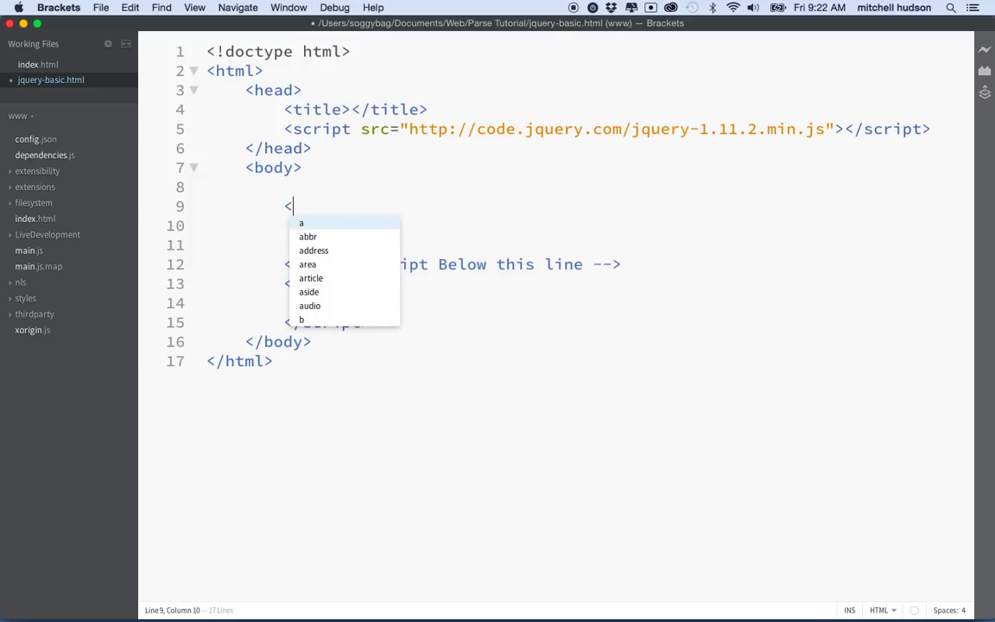
pyautogui.write('h1></h1>')
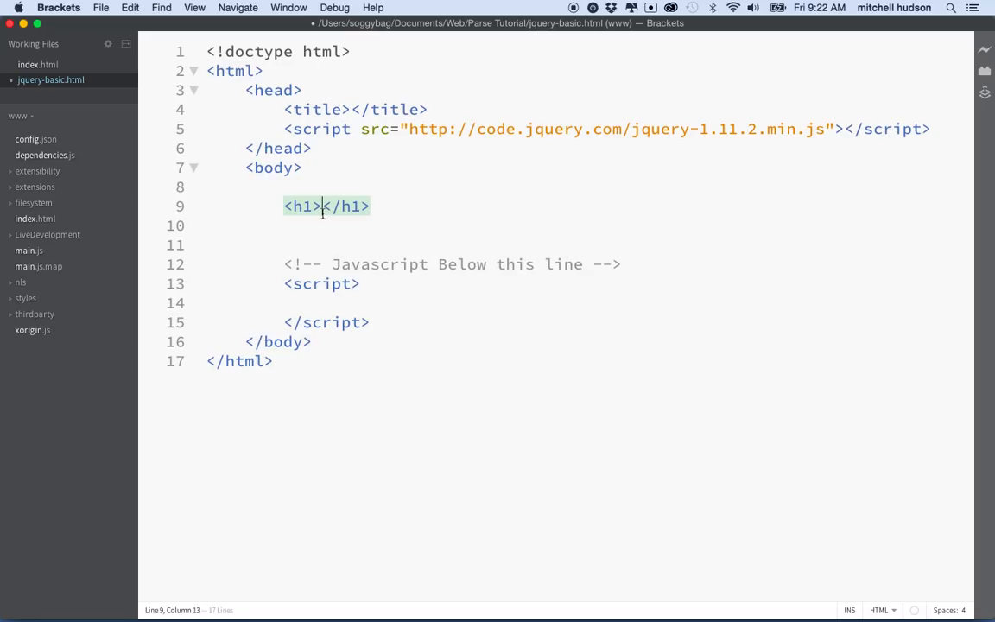
pyautogui.write('asdasdsd')
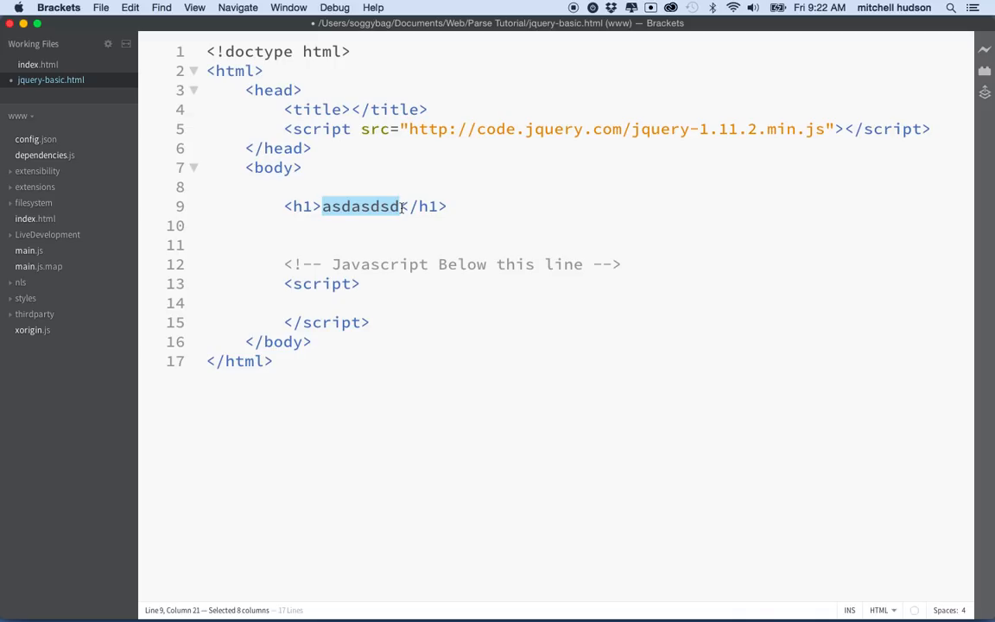
pyautogui.press('Delete')
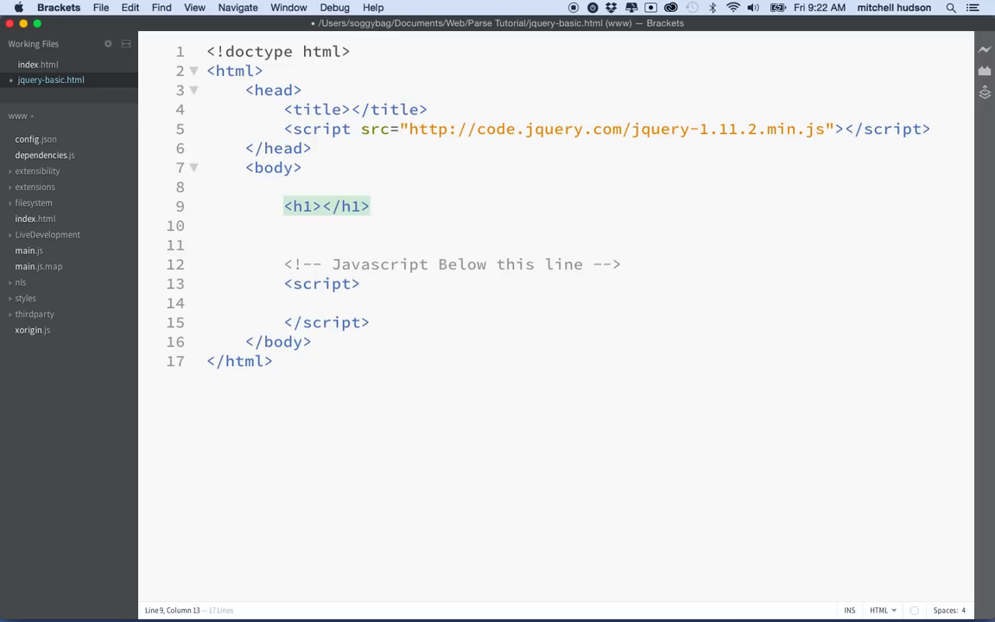
# Step: Give the h1 heading the attribute id="title"
pyautogui.click(316, 205)
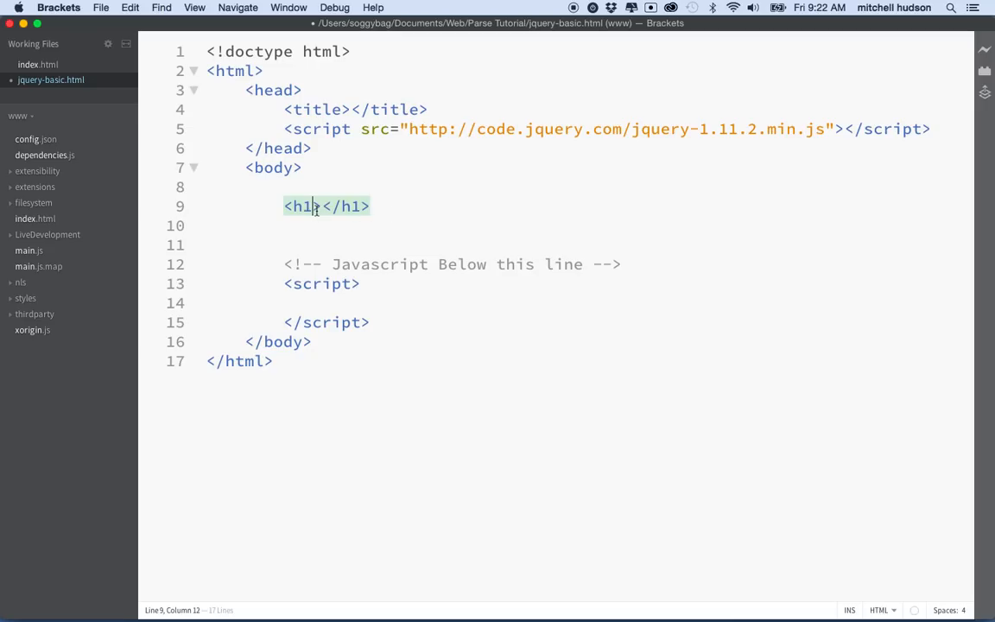
pyautogui.write('id=')
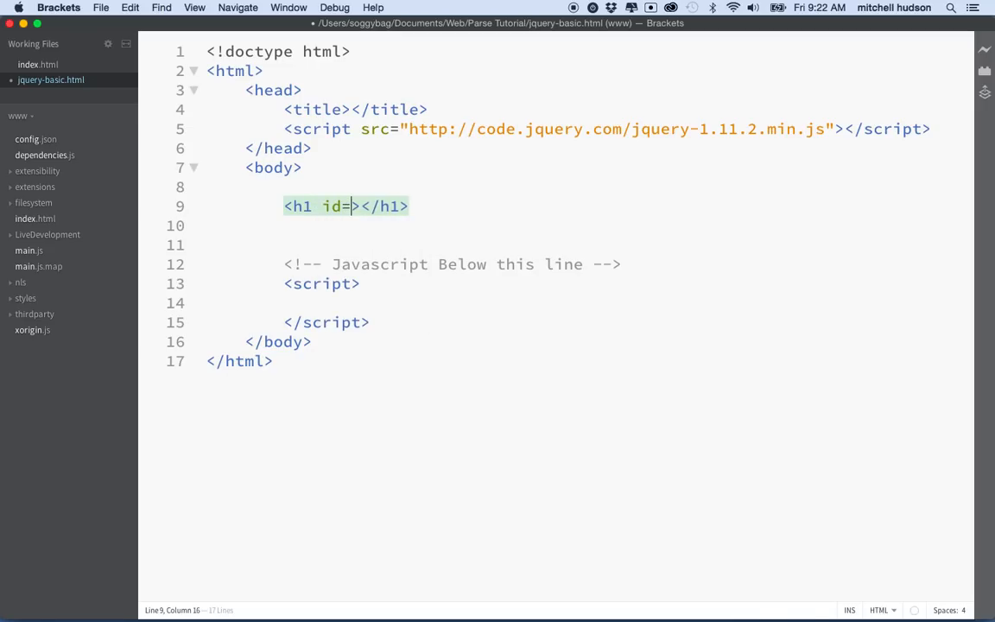
pyautogui.write('"')
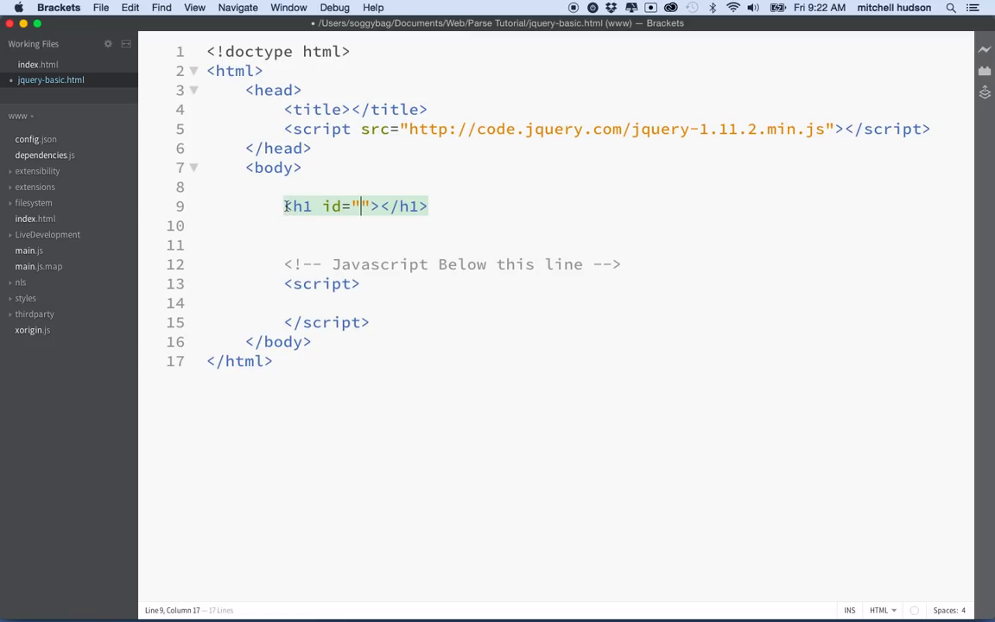
pyautogui.moveTo(283, 206); pyautogui.dragTo(429, 205)
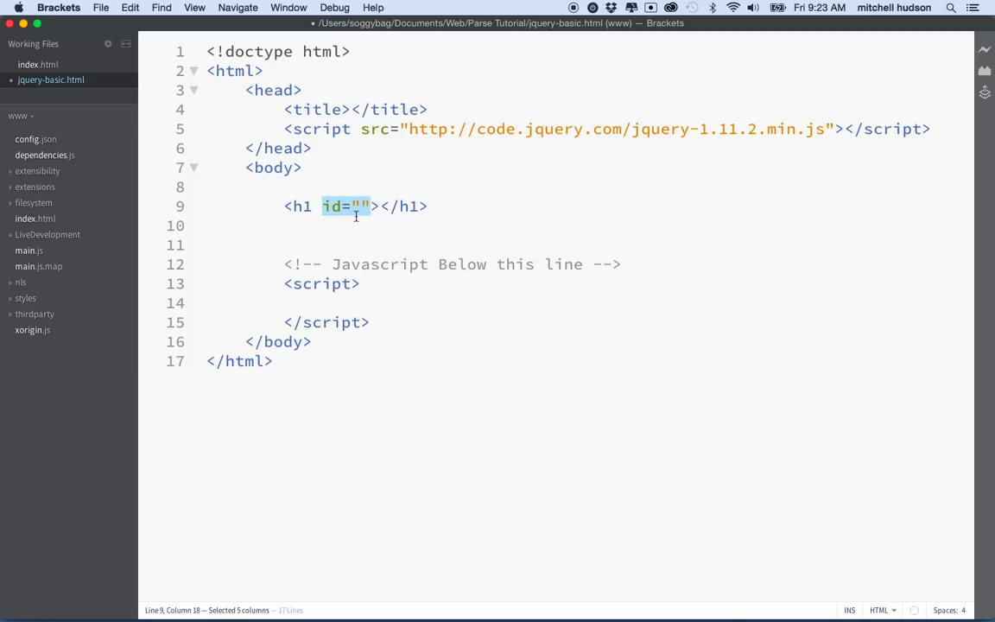
pyautogui.moveTo(385, 275)
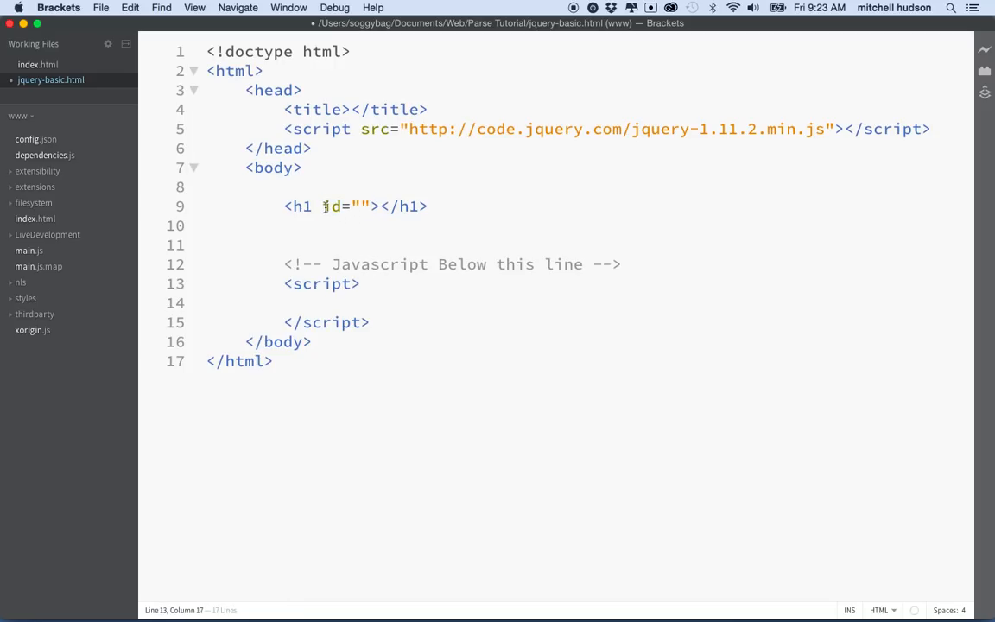
pyautogui.moveTo(322, 206); pyautogui.dragTo(367, 205)
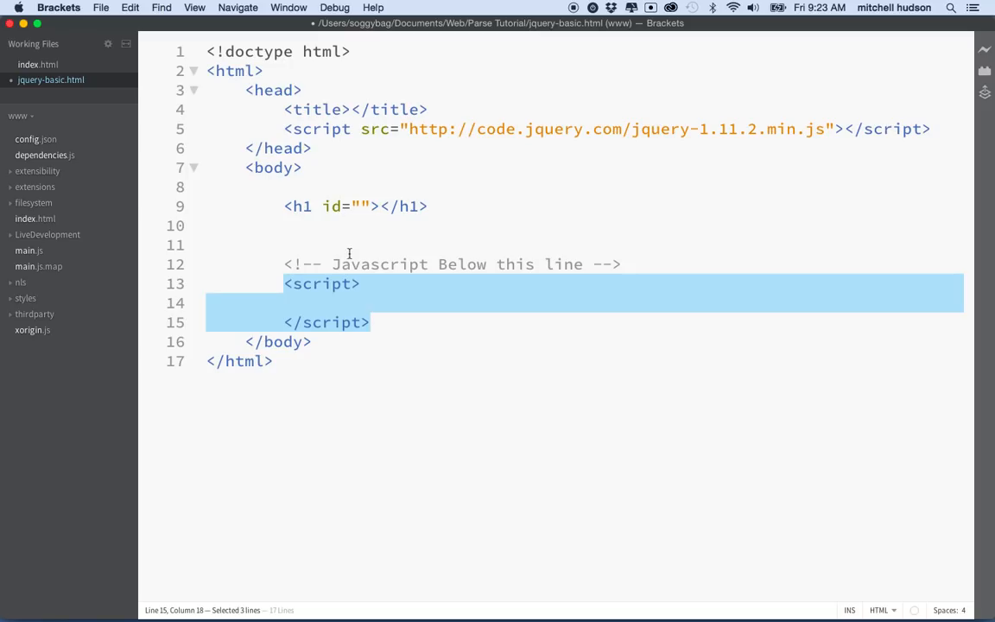
pyautogui.moveTo(320, 205)
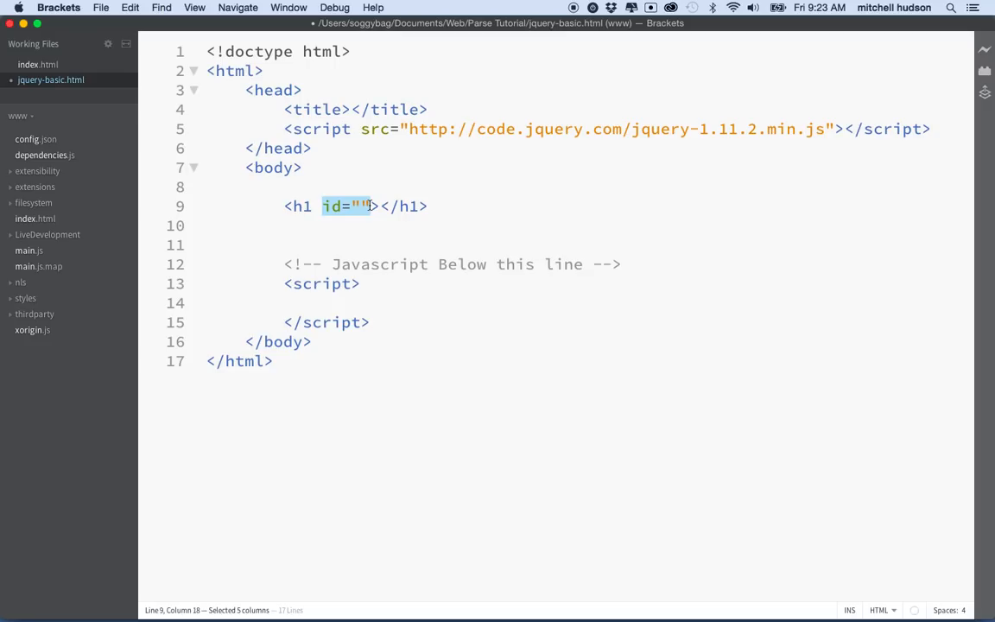
pyautogui.moveTo(359, 214)
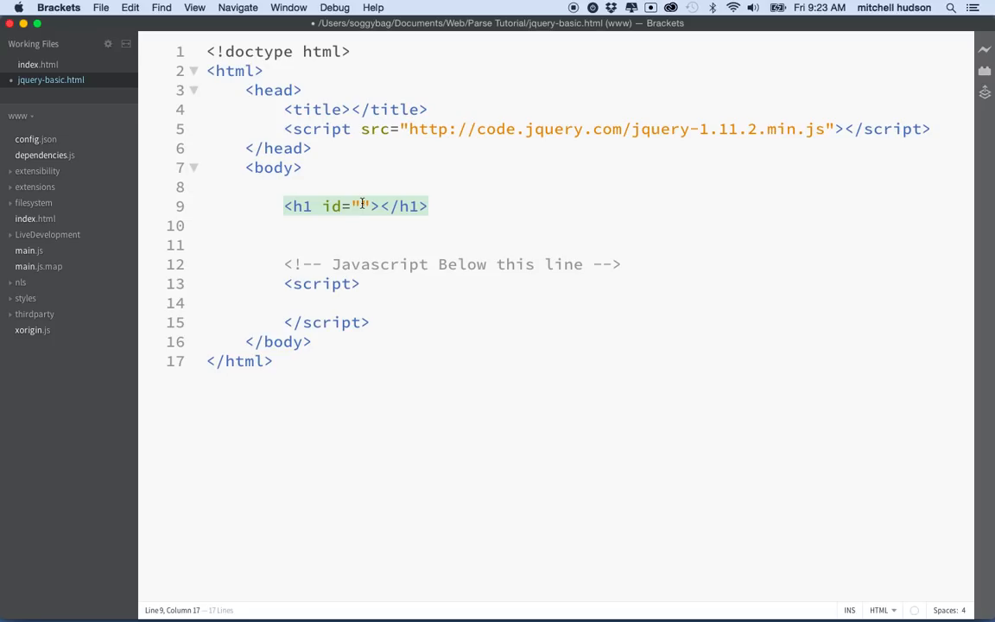
pyautogui.write('title')
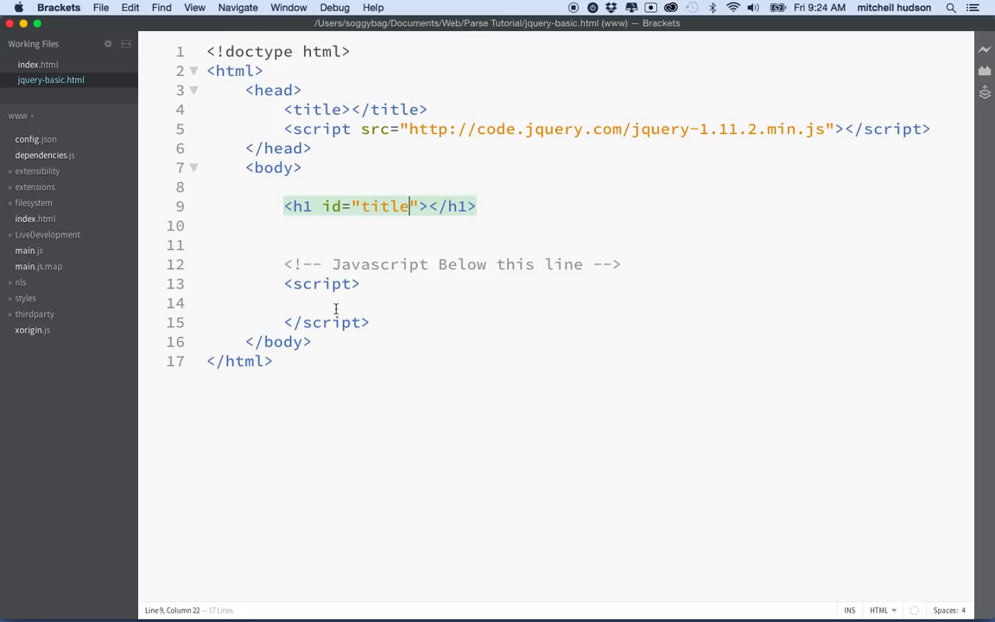
pyautogui.click(324, 302)
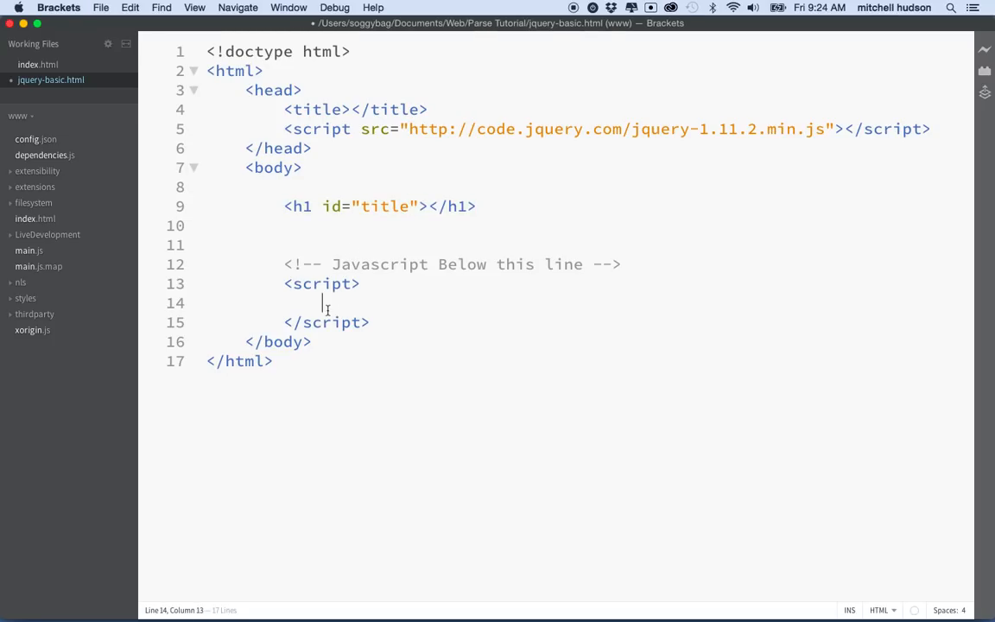
pyautogui.moveTo(429, 193)
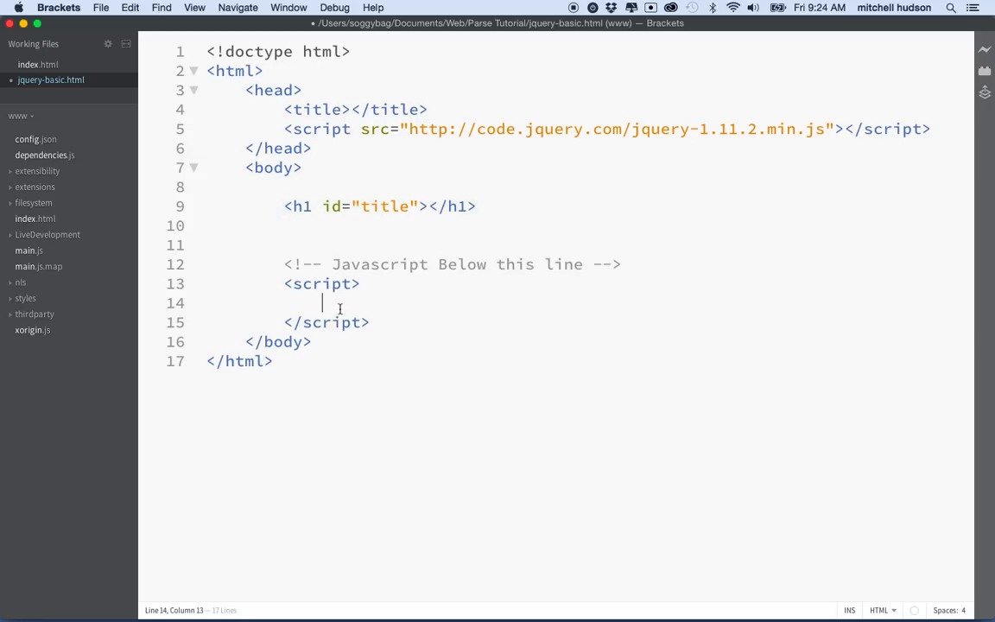
# Step: Write $("#title") in the script block and highlight the expression
pyautogui.write('$(')
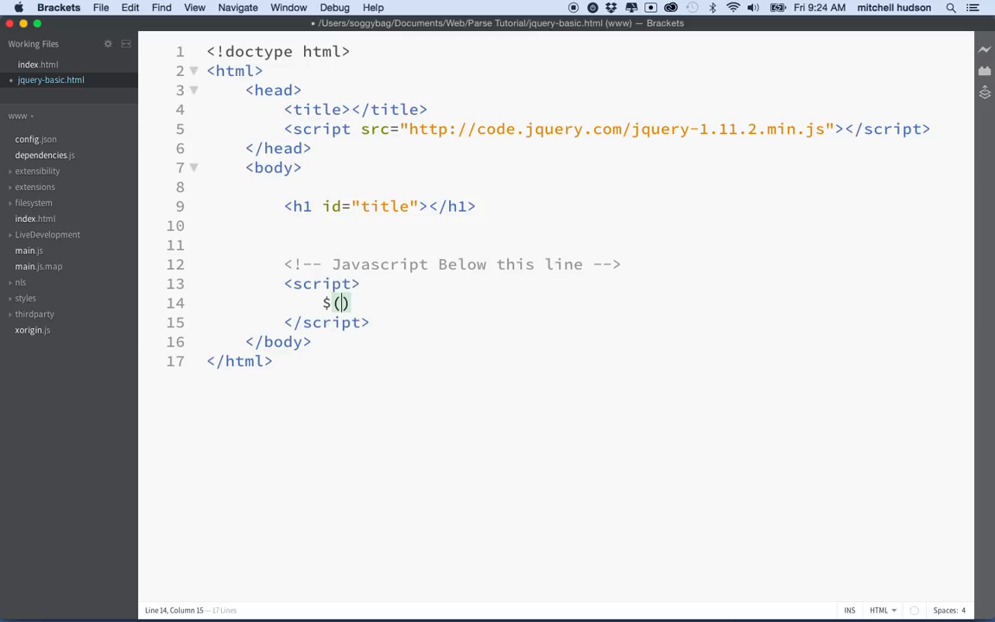
pyautogui.write('""')
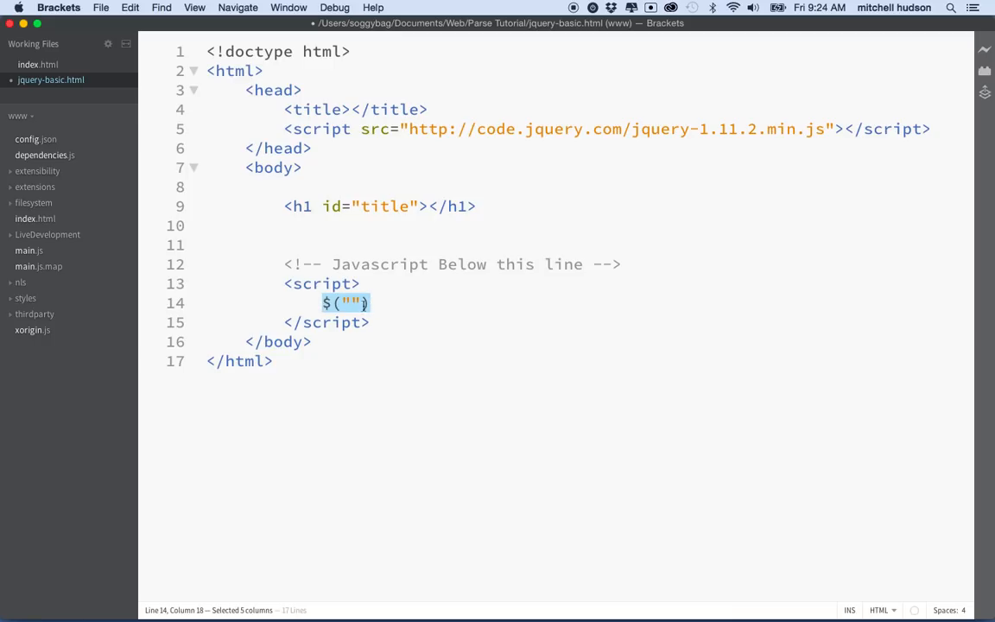
pyautogui.click(328, 302)
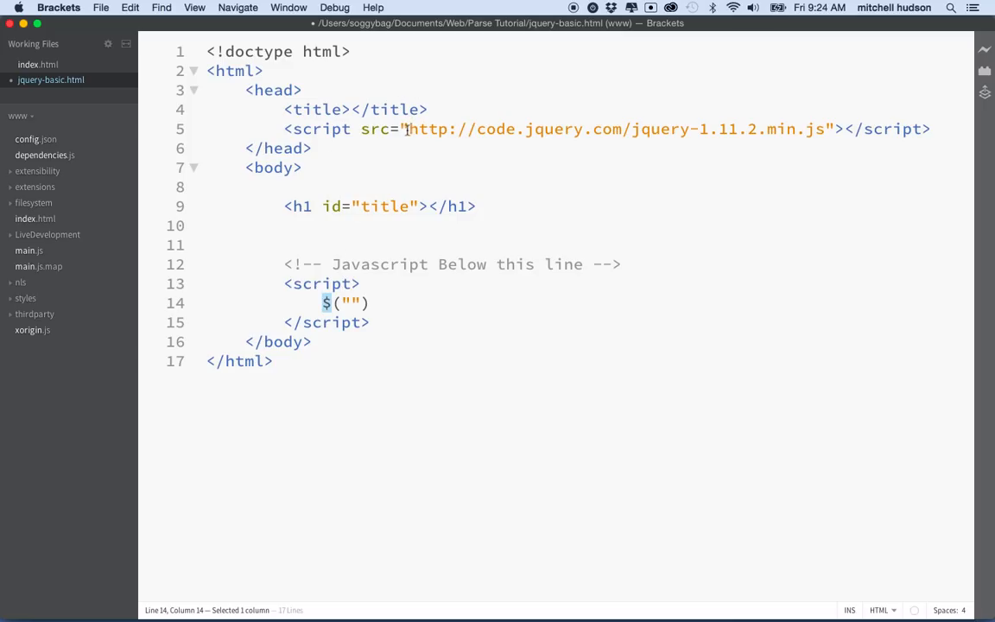
pyautogui.moveTo(459, 144)
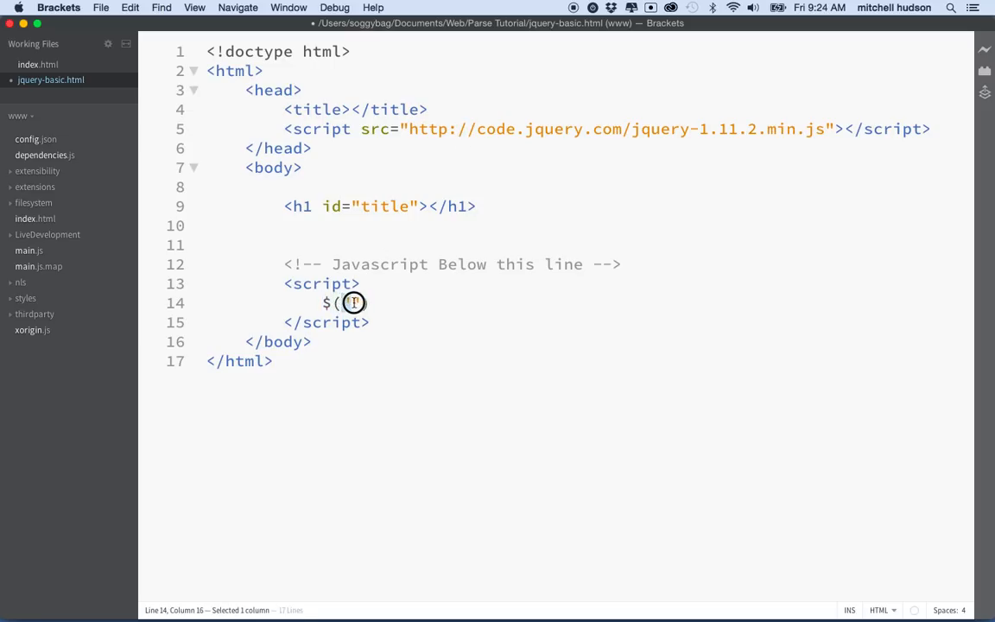
pyautogui.write('"')
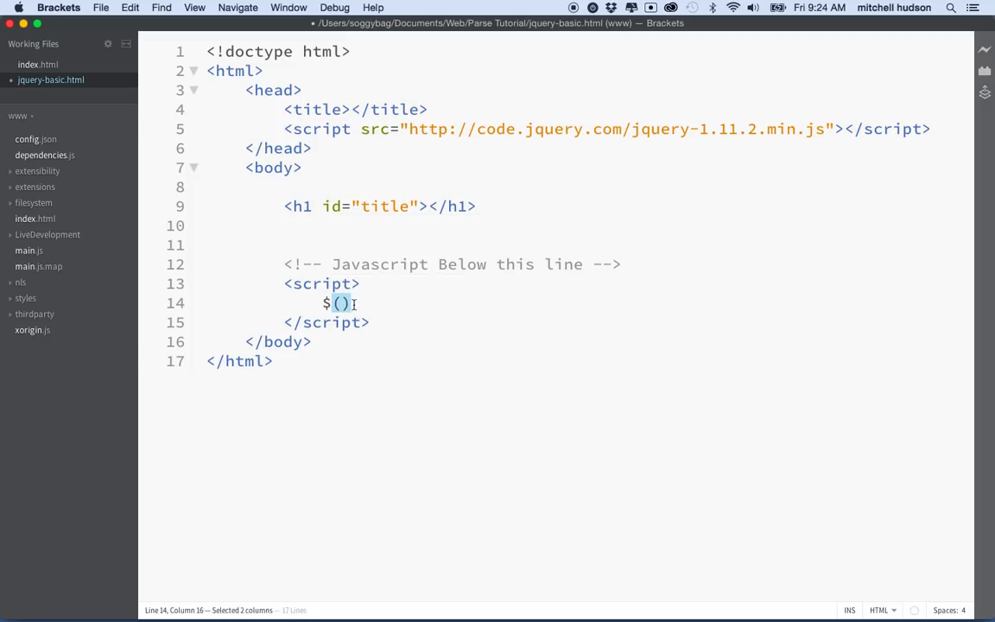
pyautogui.write('"')
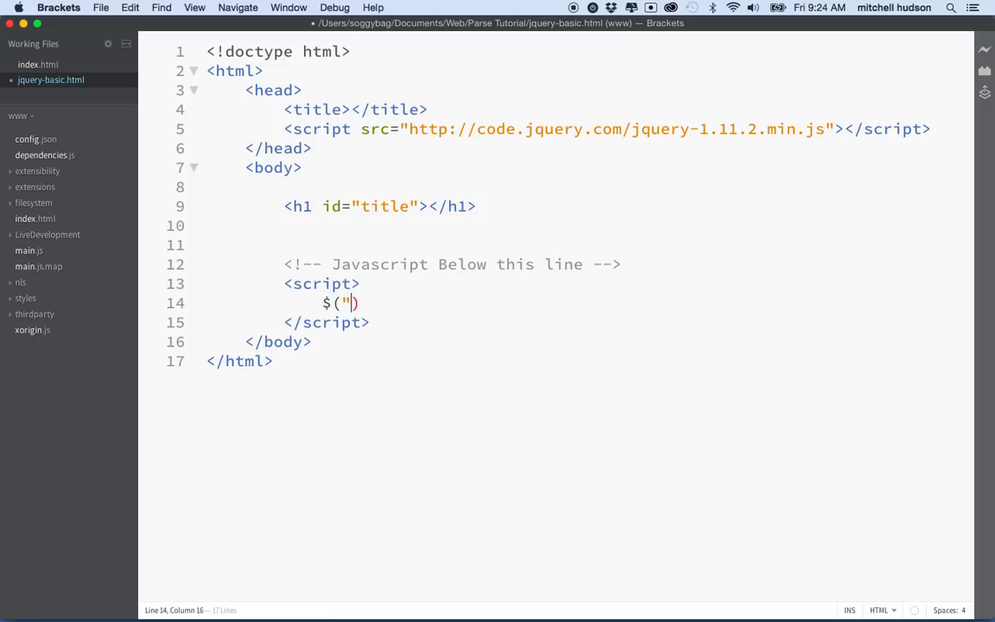
pyautogui.write('"')
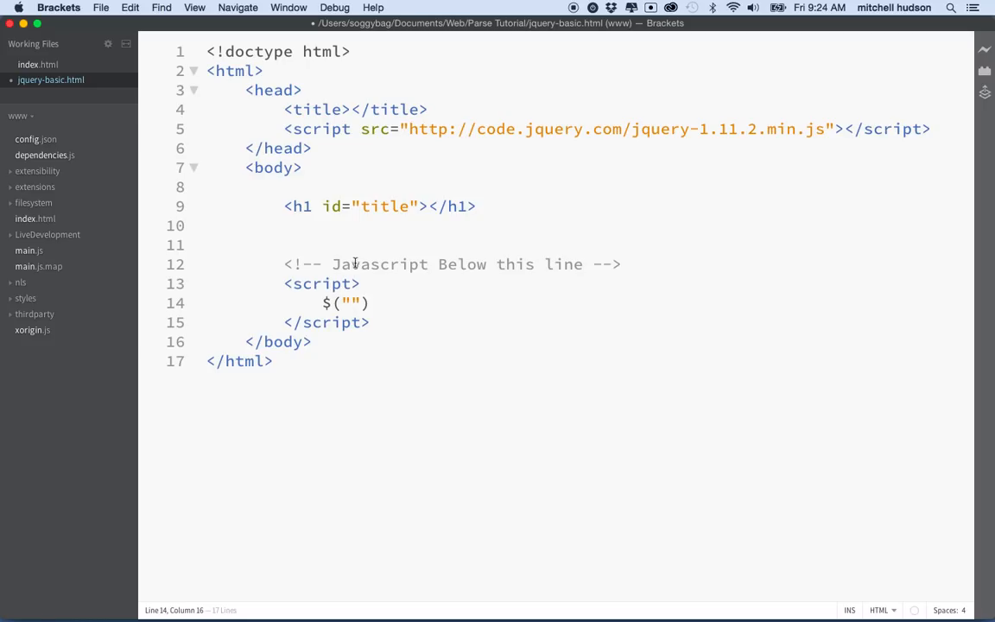
pyautogui.moveTo(405, 205)
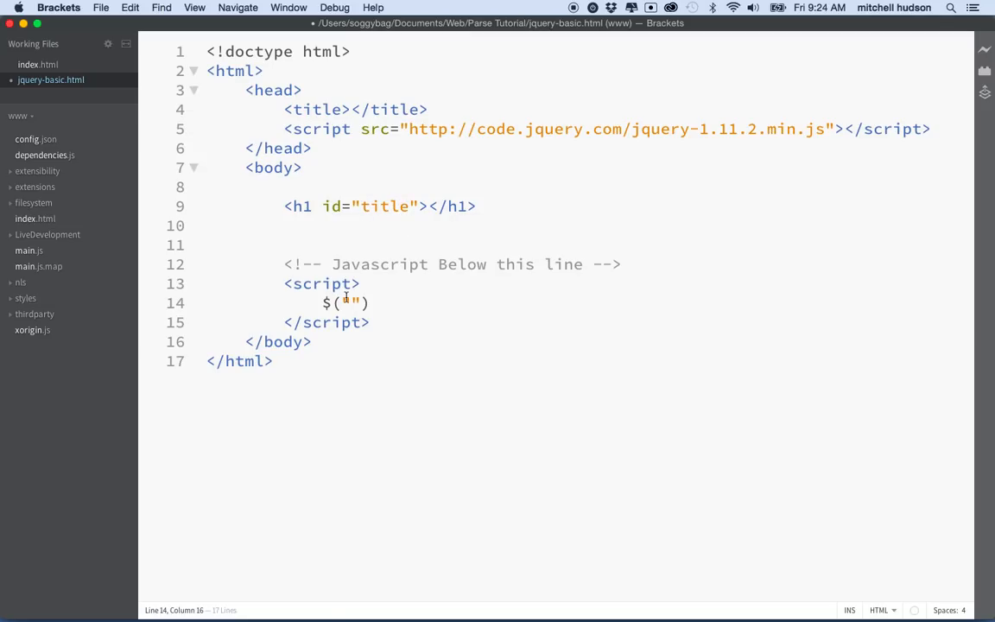
pyautogui.write('#ti')
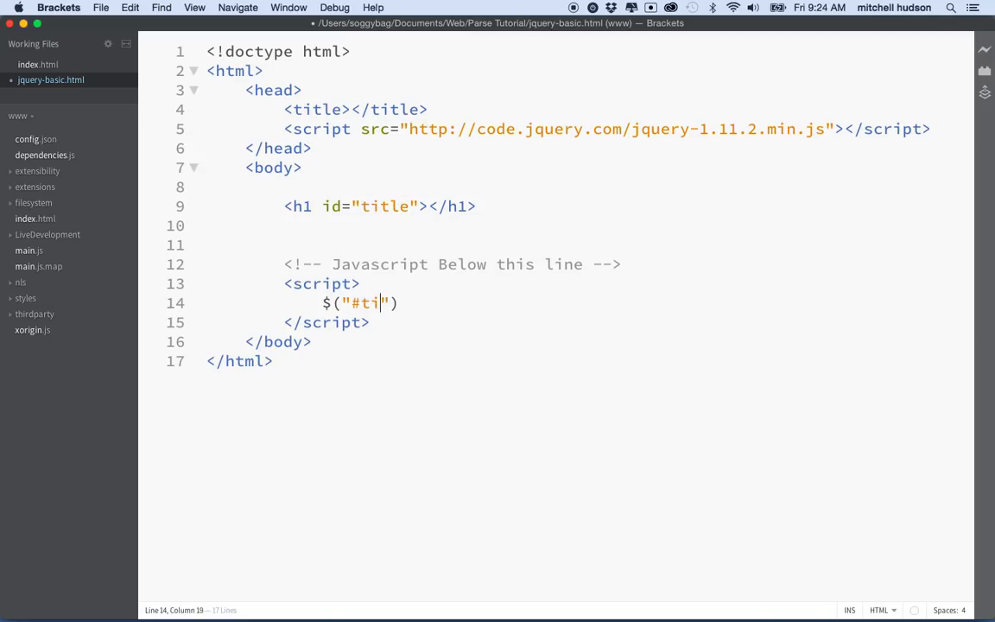
pyautogui.write('tle')
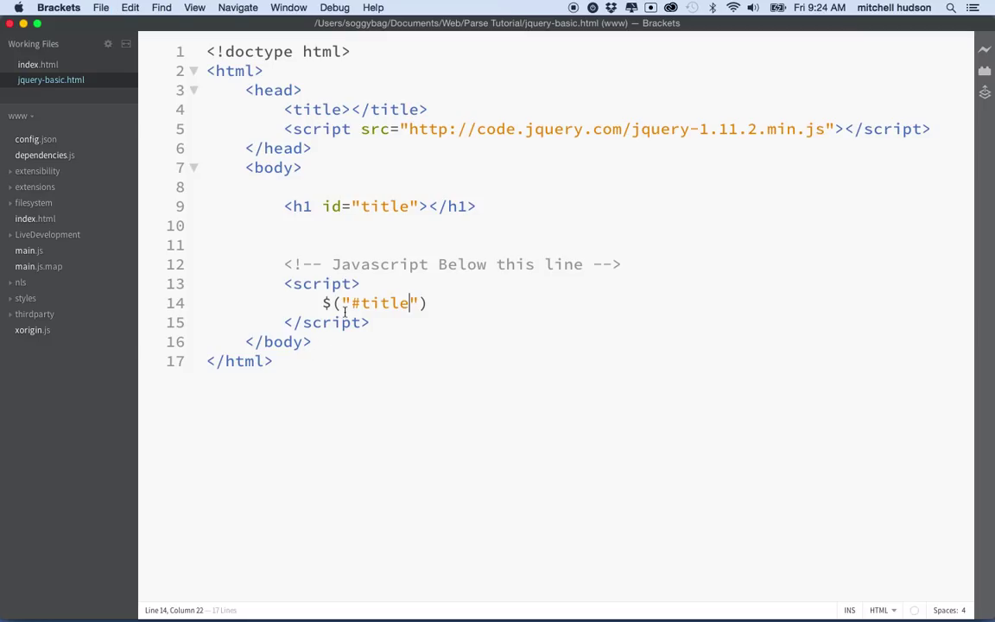
pyautogui.doubleClick(379, 302)
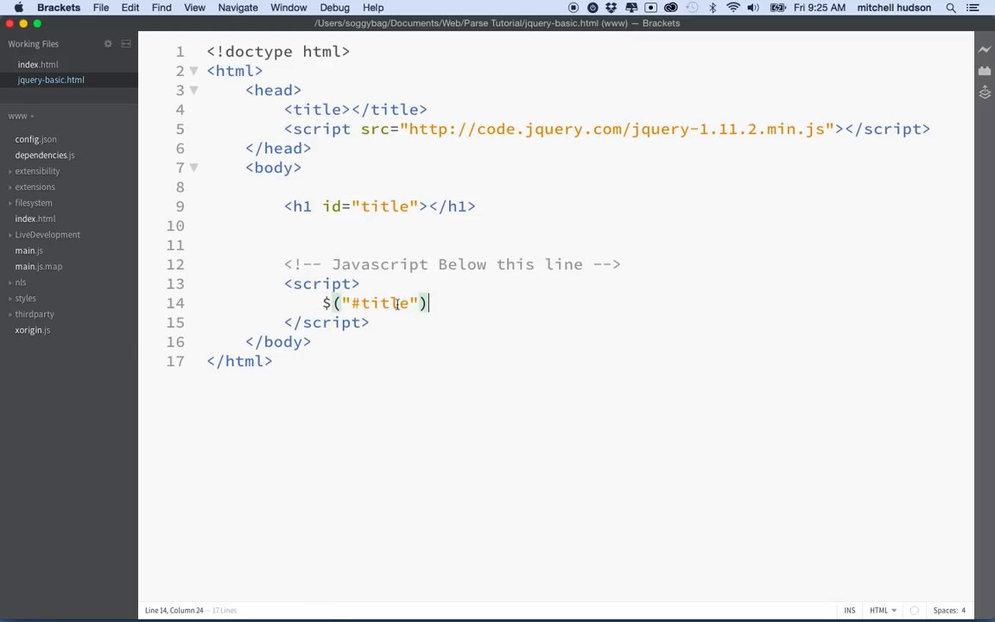
pyautogui.moveTo(324, 302); pyautogui.dragTo(428, 303)
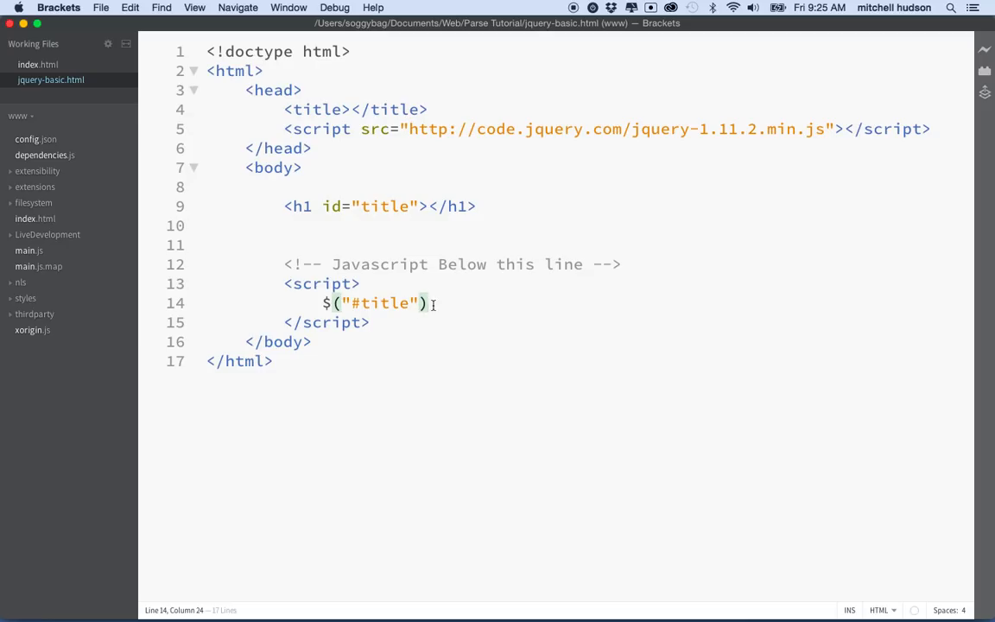
pyautogui.moveTo(324, 302); pyautogui.dragTo(424, 302)
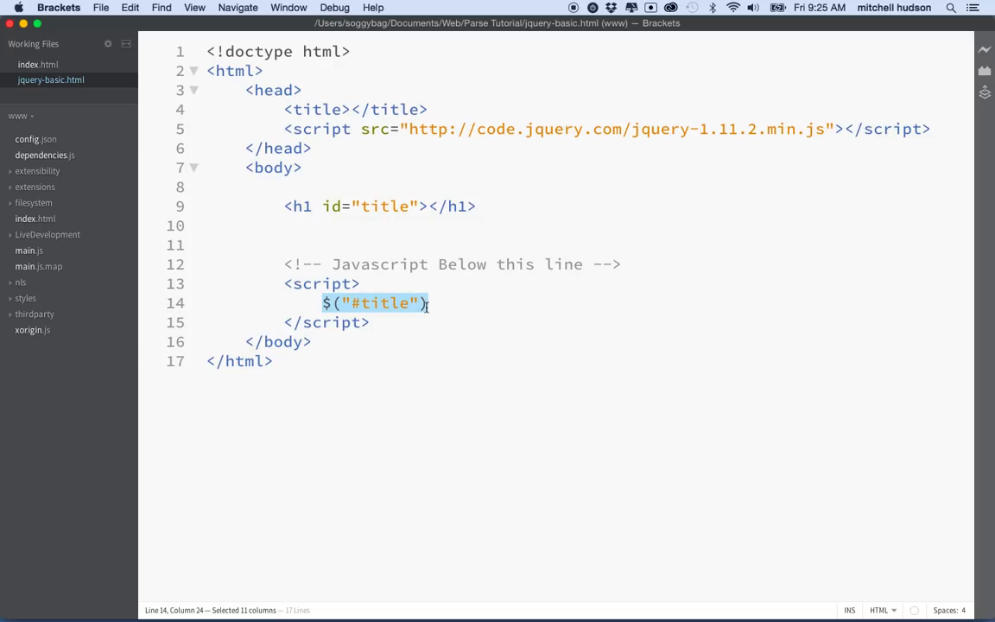
# Step: Append .html("Hello World"); to the $("#title") selector
pyautogui.write('.')
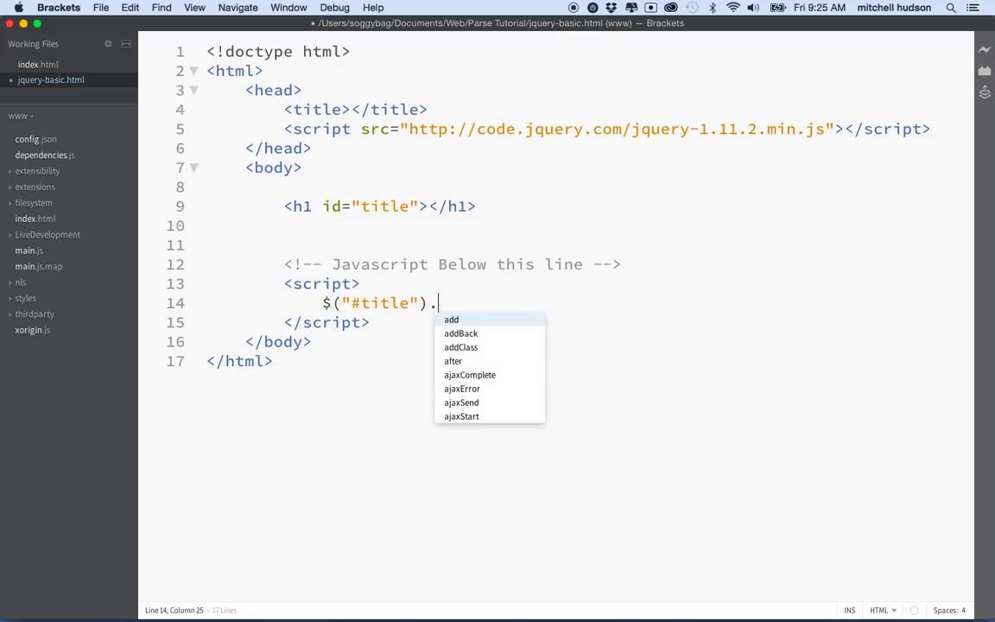
pyautogui.write('htm')
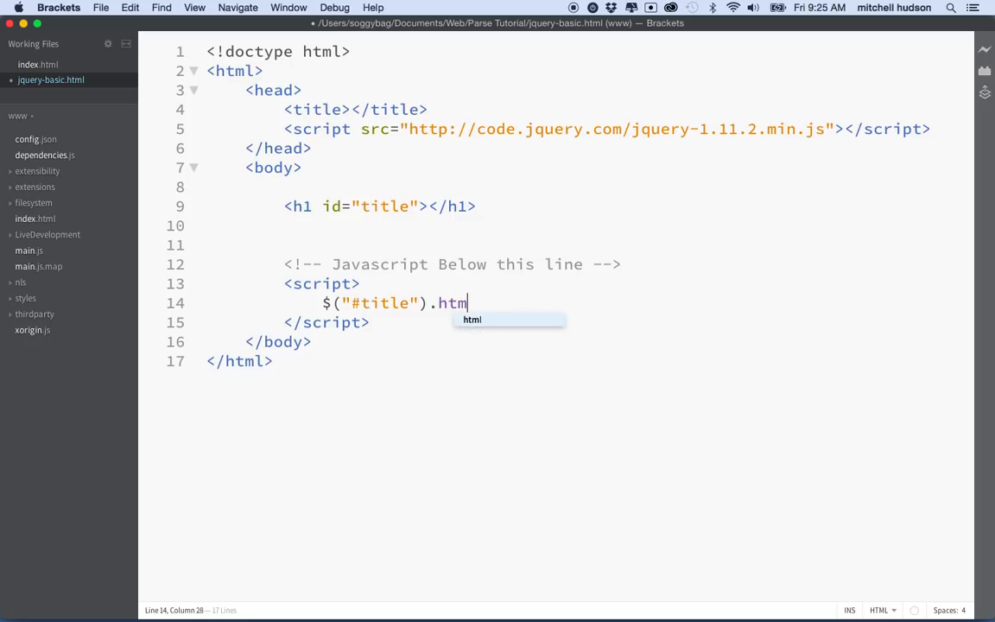
pyautogui.write('l();')
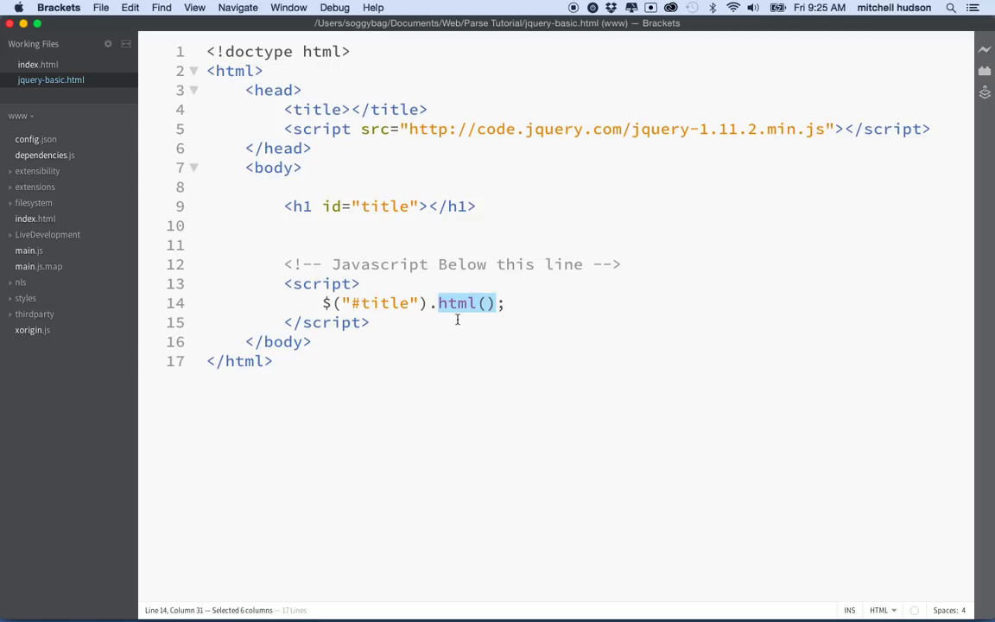
pyautogui.moveTo(409, 230)
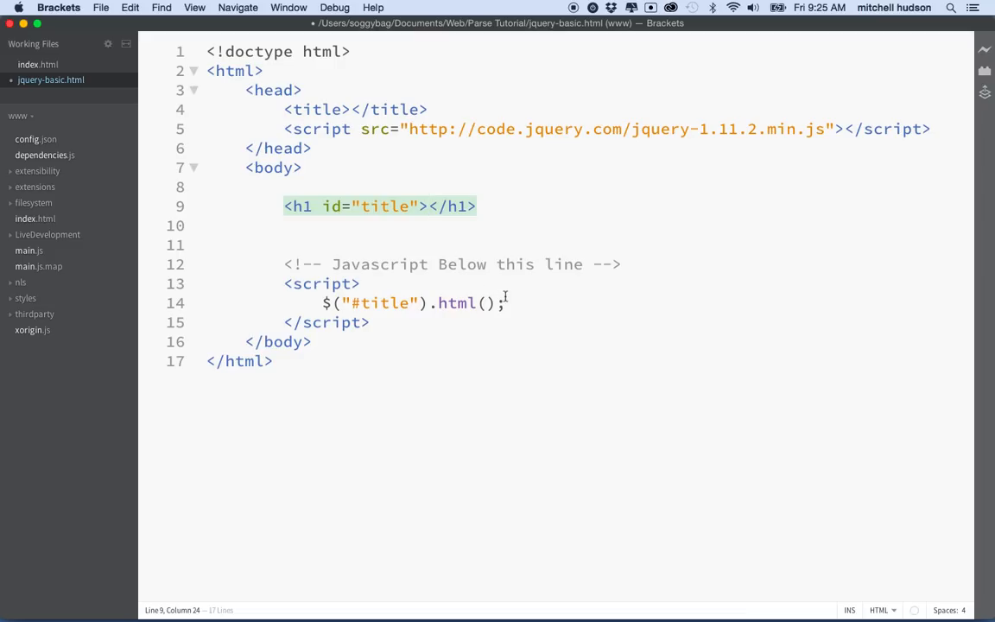
pyautogui.write('""')
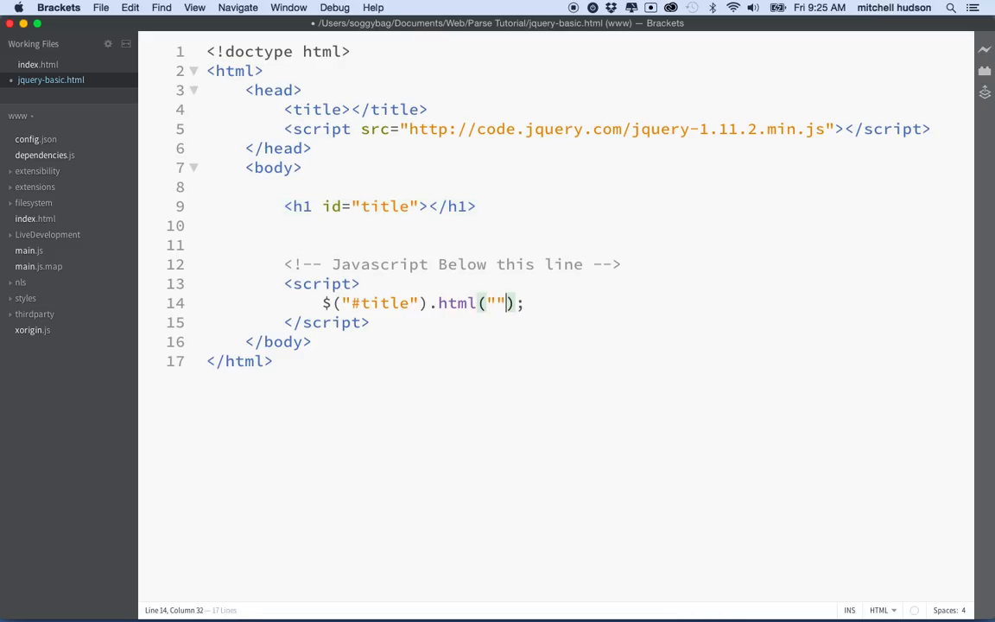
pyautogui.write('Hello W')
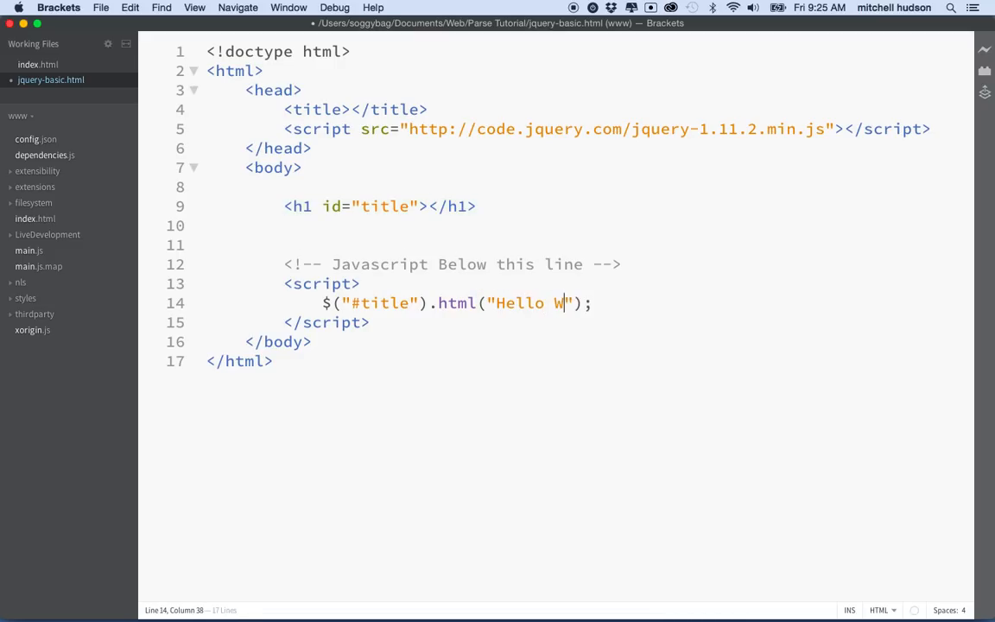
pyautogui.write('orld')
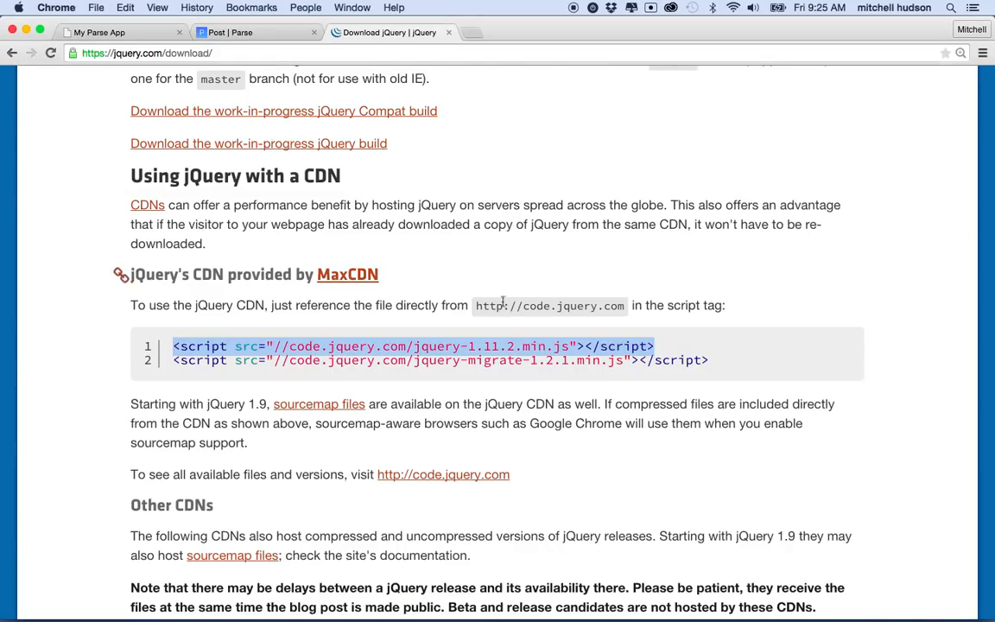
pyautogui.moveTo(645, 612)
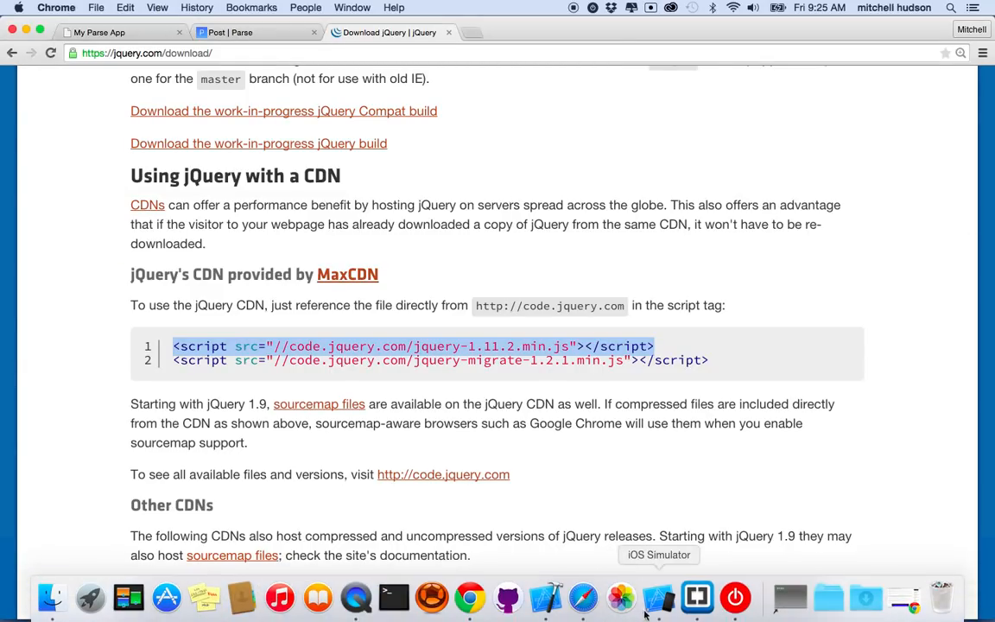
# Step: Switch from Chrome back to Brackets using its Dock icon
pyautogui.click(680, 593)
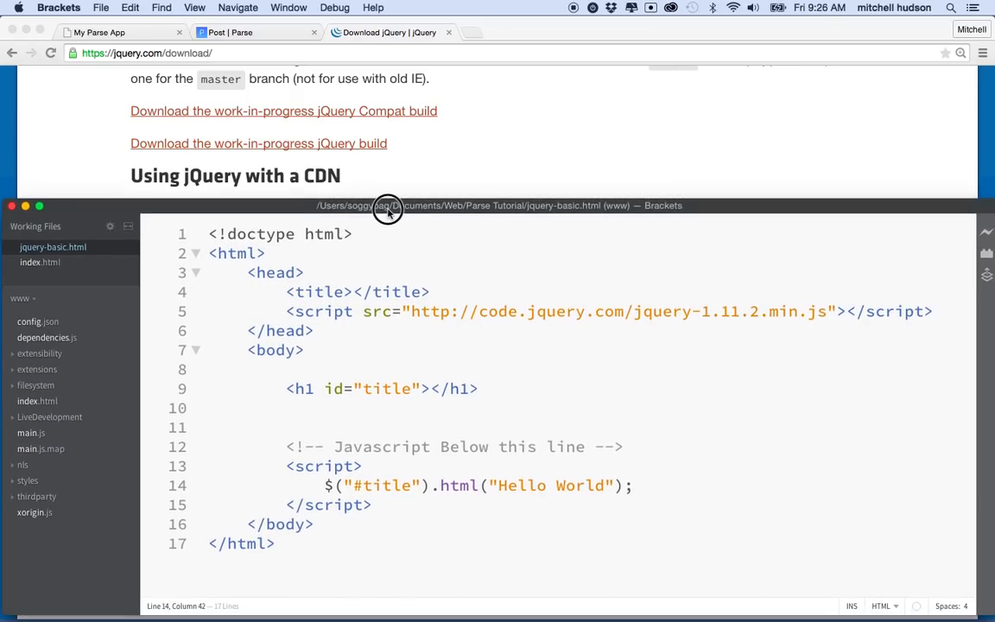
# Step: Reveal jquery-basic.html in Finder from Working Files to view it in Chrome
pyautogui.click(53, 247)
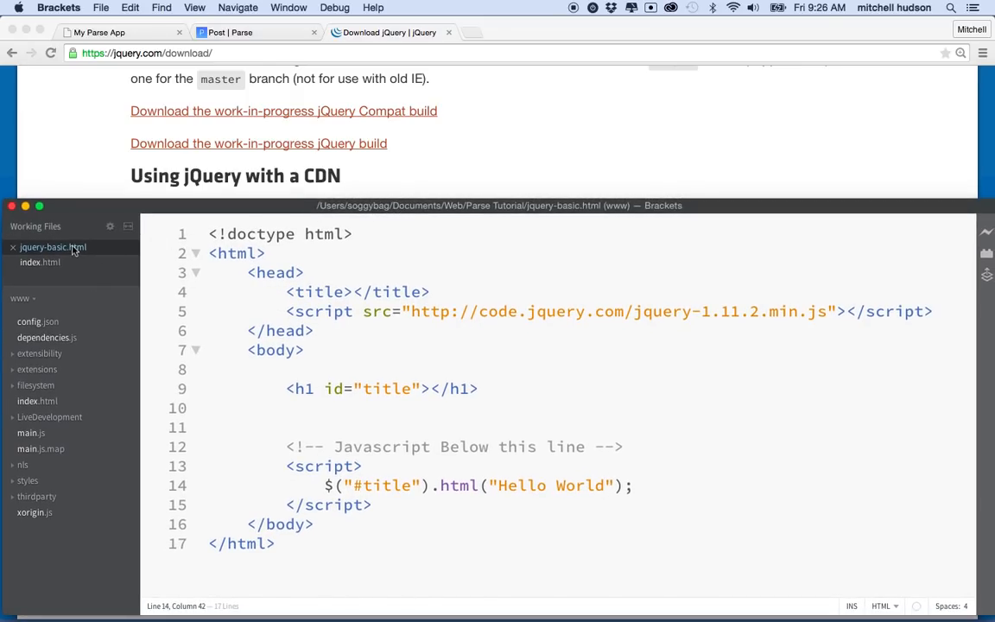
pyautogui.rightClick(53, 247)
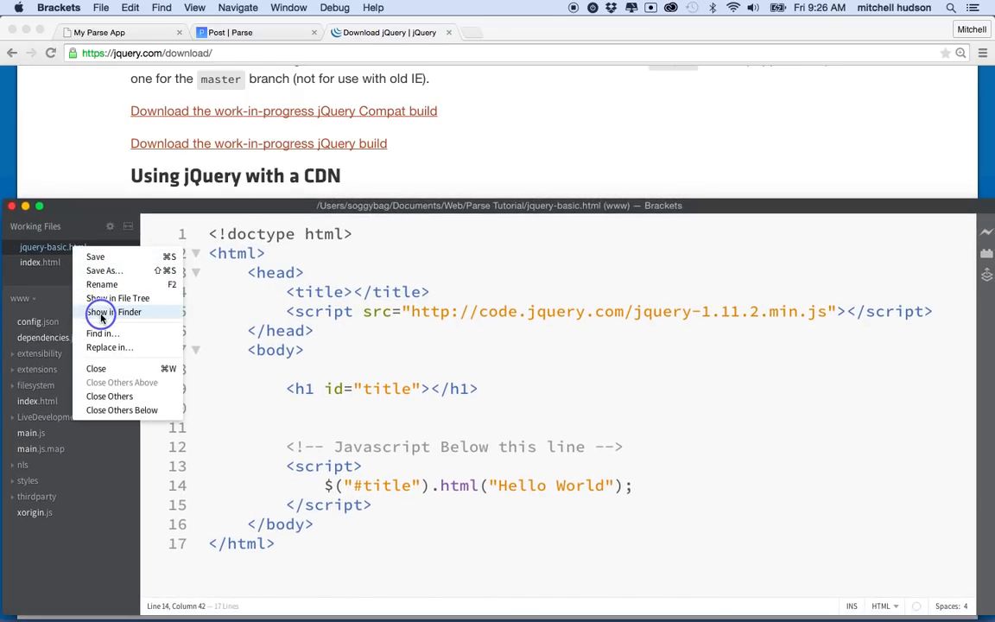
pyautogui.click(112, 311)
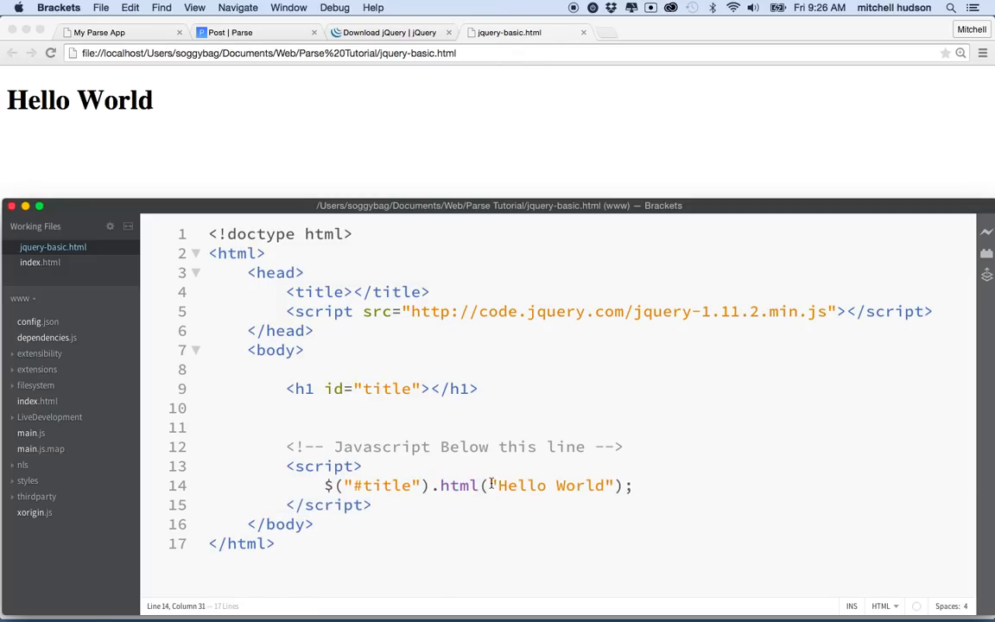
pyautogui.moveTo(491, 486); pyautogui.dragTo(609, 486)
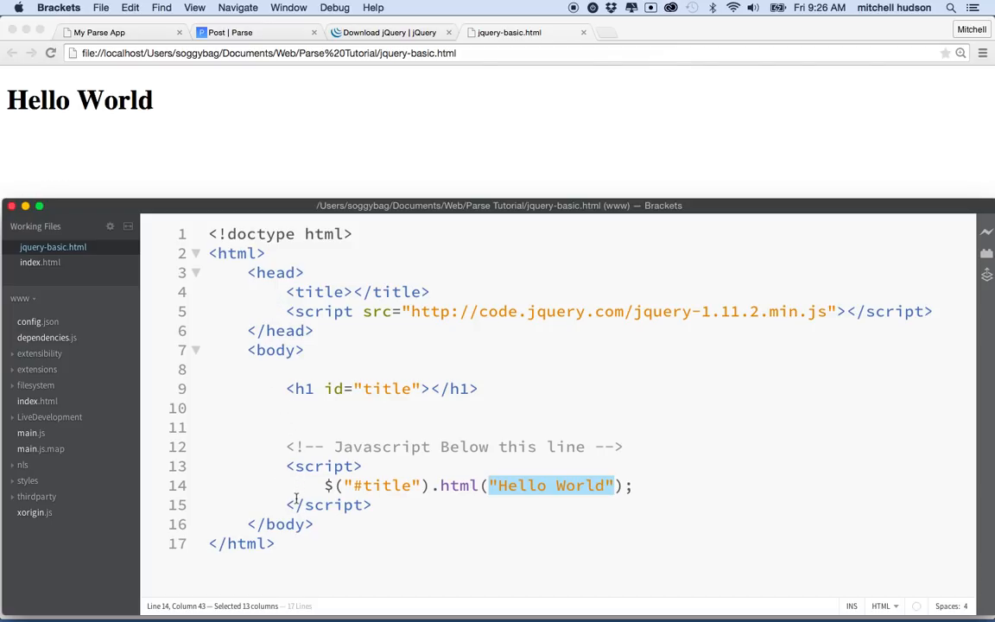
pyautogui.moveTo(80, 119)
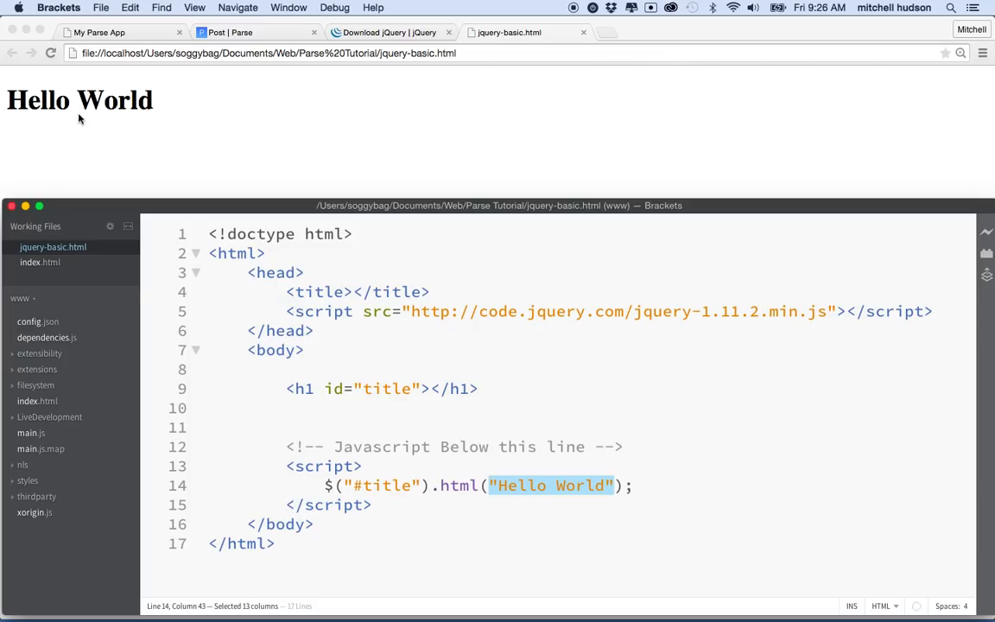